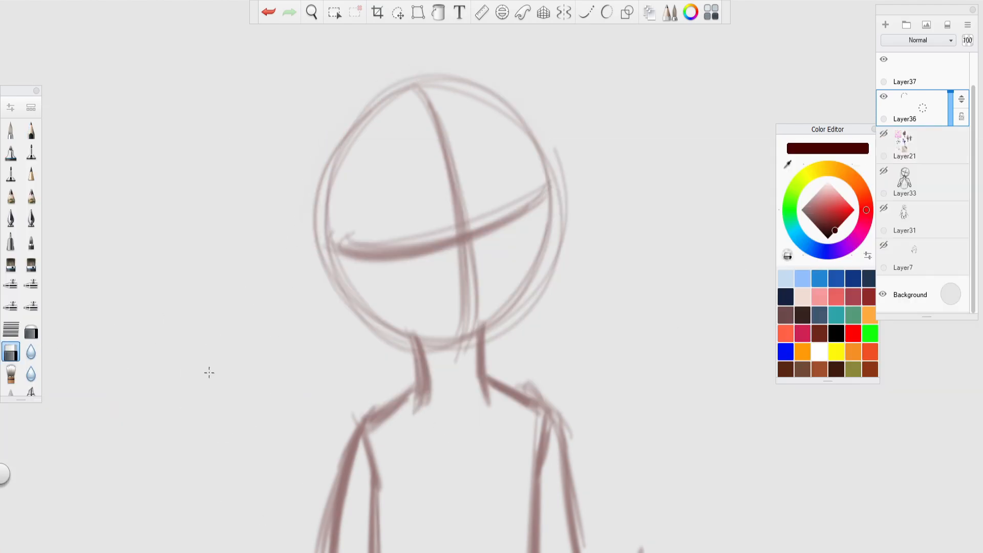
- Ink trial jawline strokes up the right cheek and down to the chin
click(30, 129)
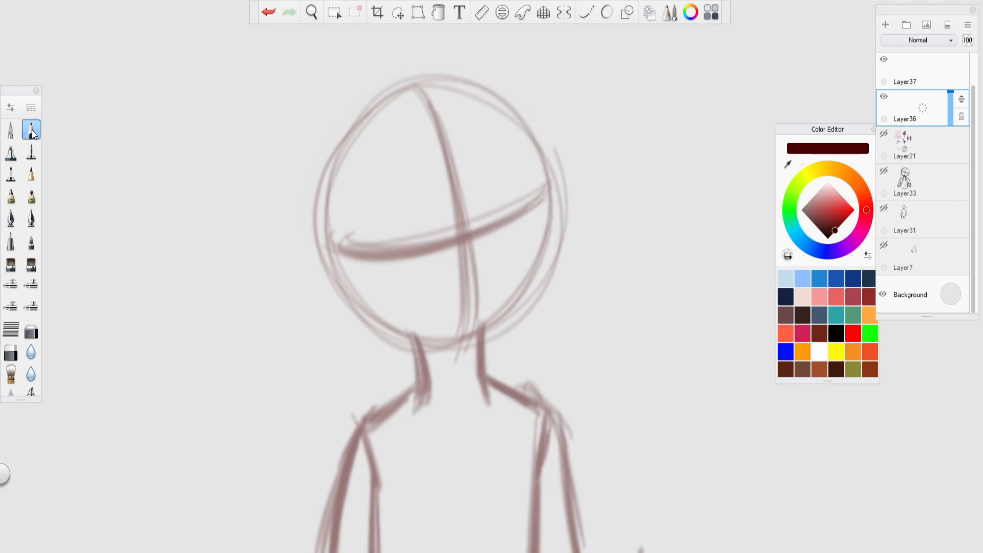
drag(452, 77, 527, 118)
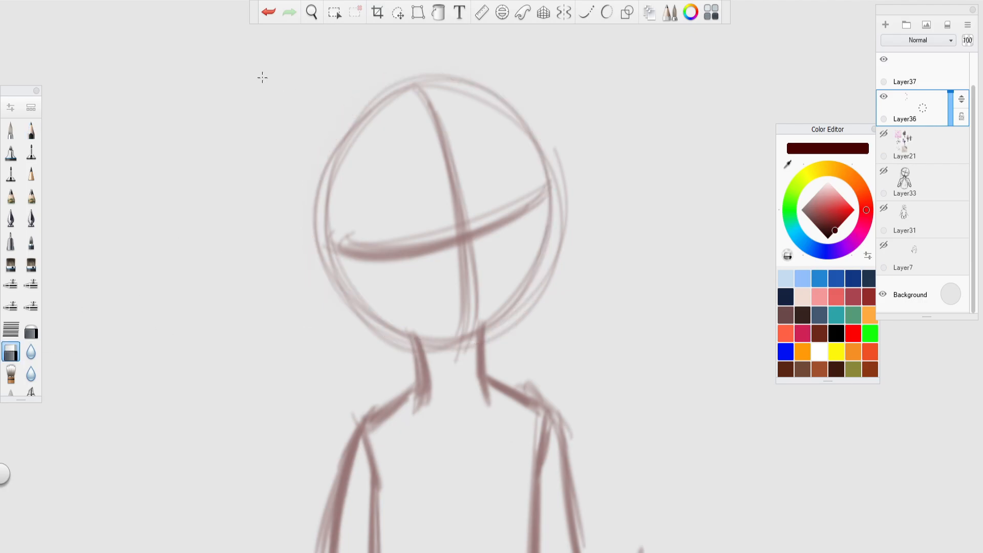
click(31, 129)
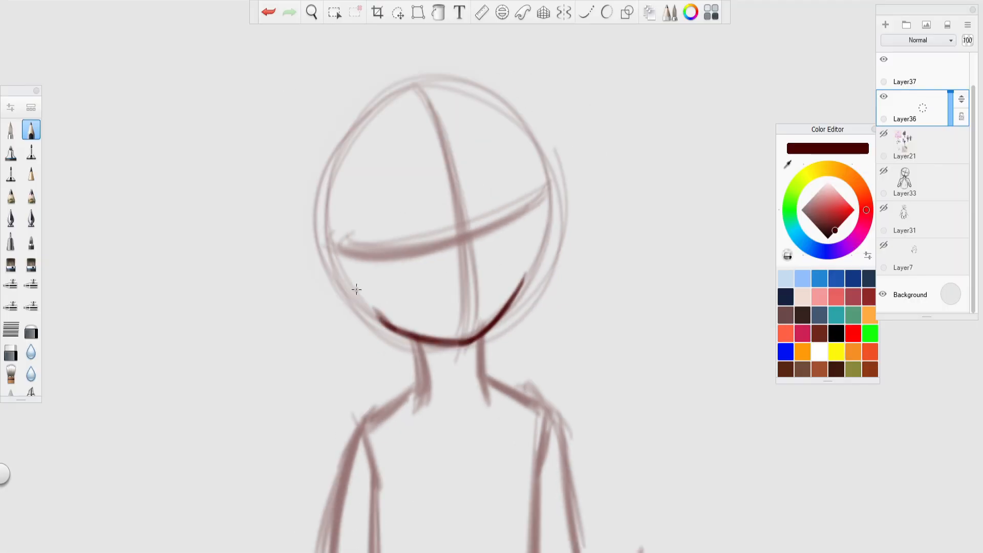
drag(354, 289, 522, 177)
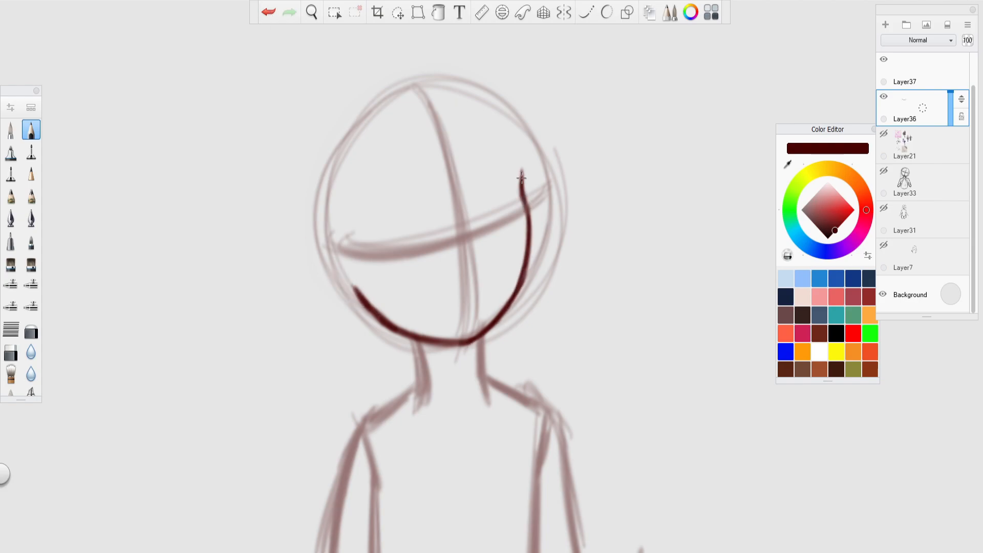
drag(521, 176, 348, 304)
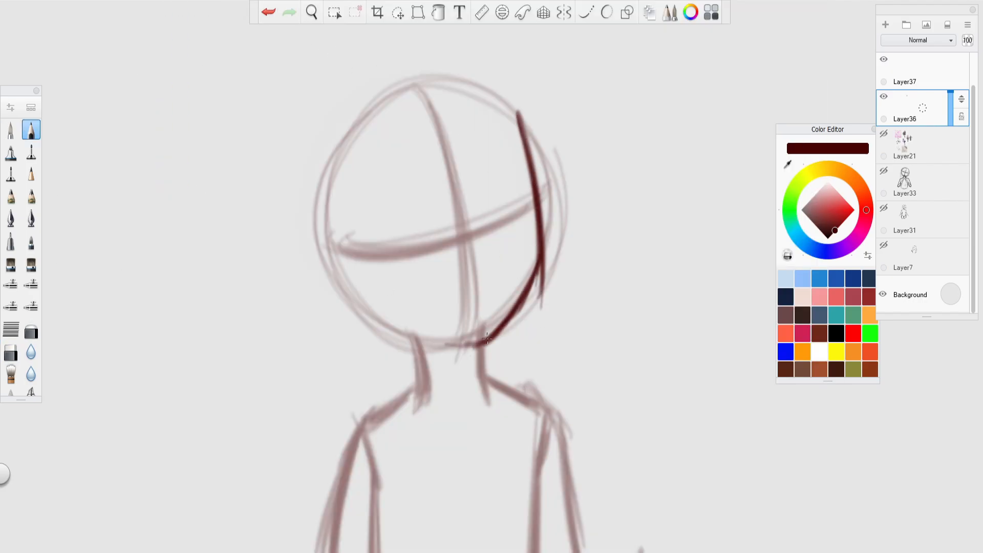
- Discard the jaw strokes and sketch a loose loop at the head's upper left
drag(489, 338, 320, 194)
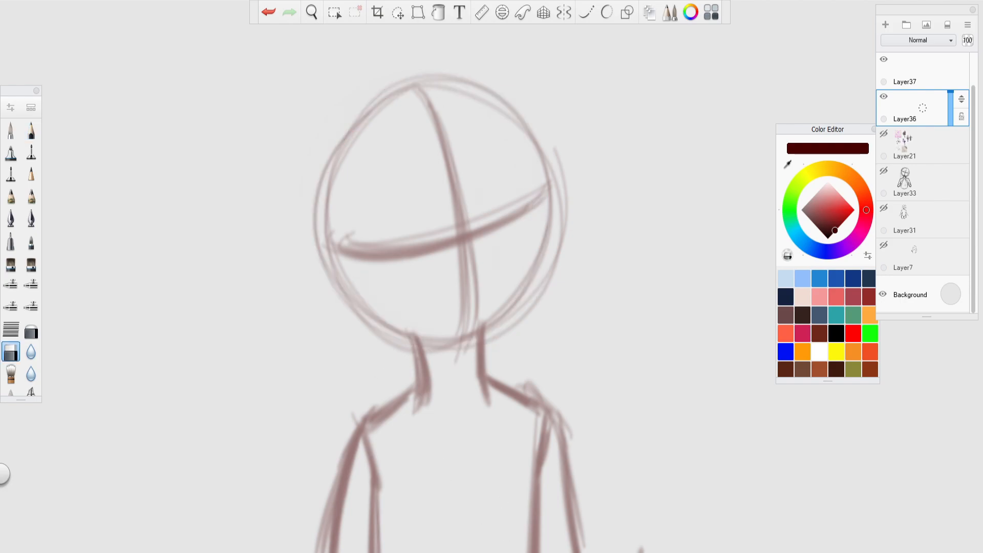
click(31, 130)
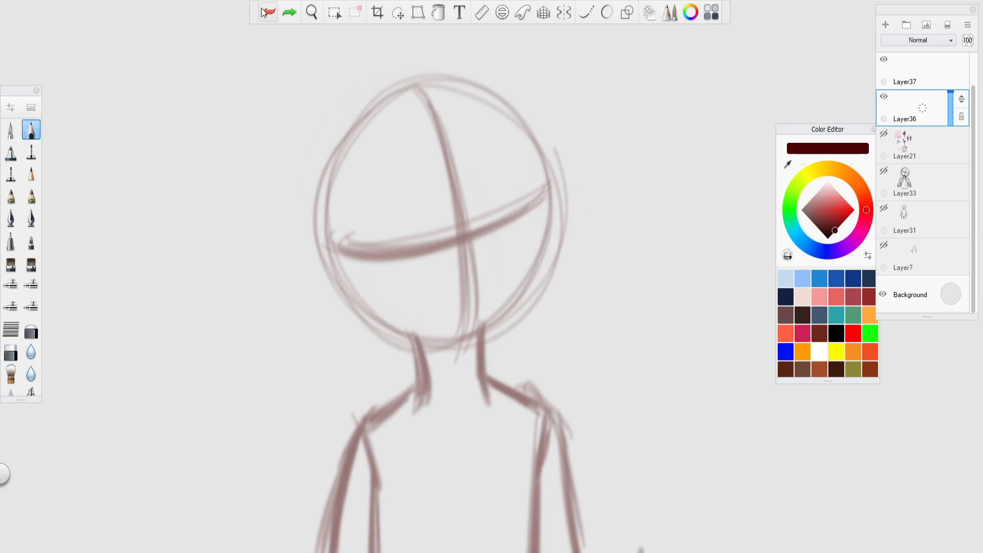
drag(529, 245, 448, 342)
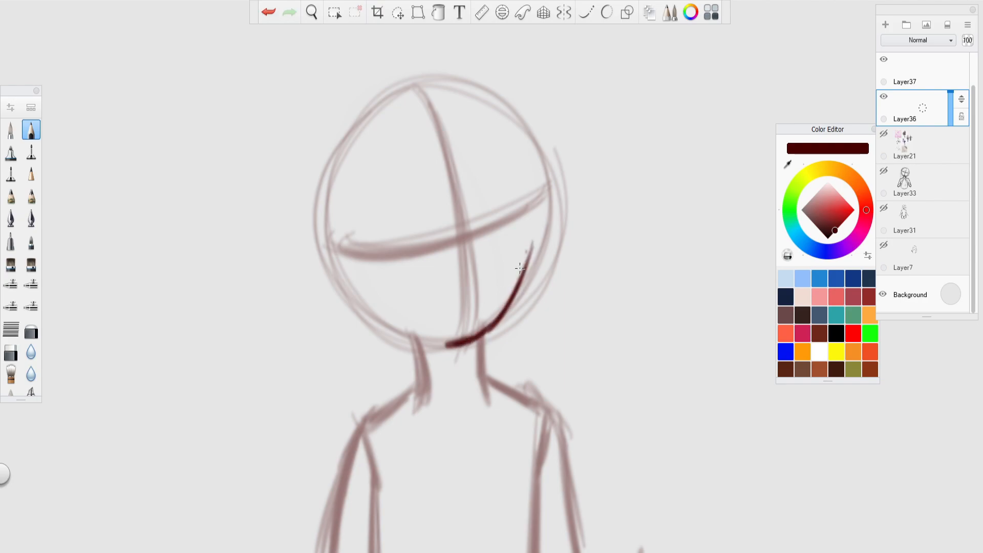
drag(446, 343, 525, 124)
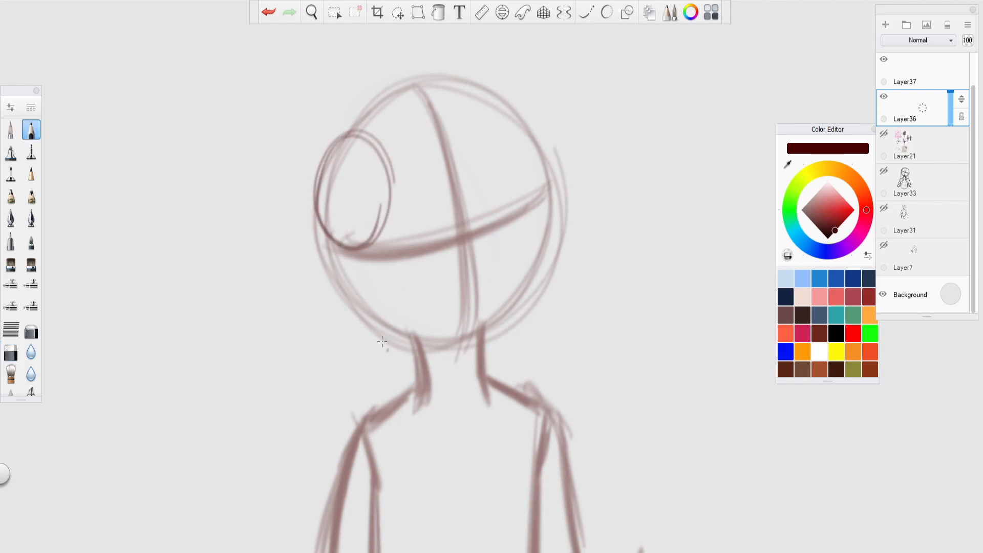
- Ink the thick dark red head outline with the hair bulge, undoing and redrawing strokes
drag(341, 244, 370, 323)
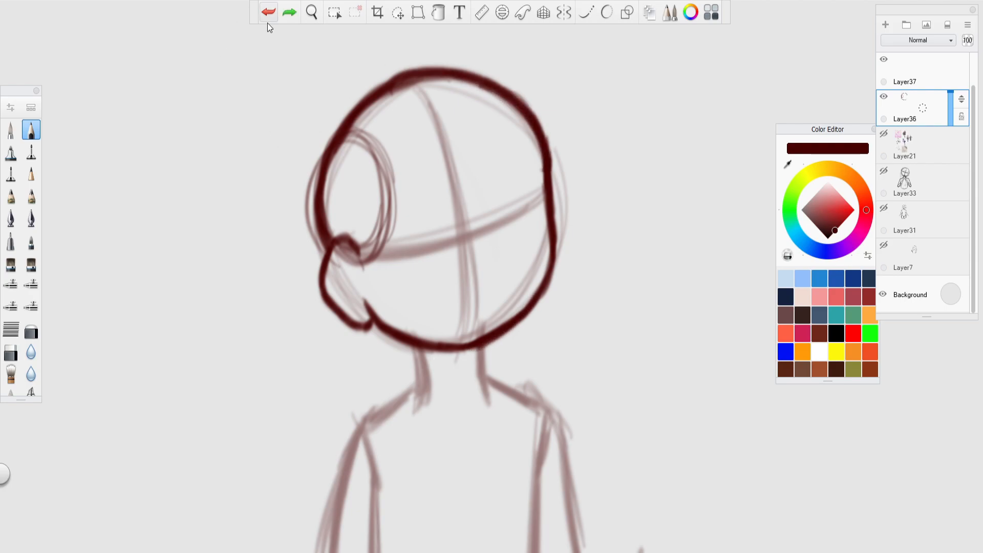
click(418, 12)
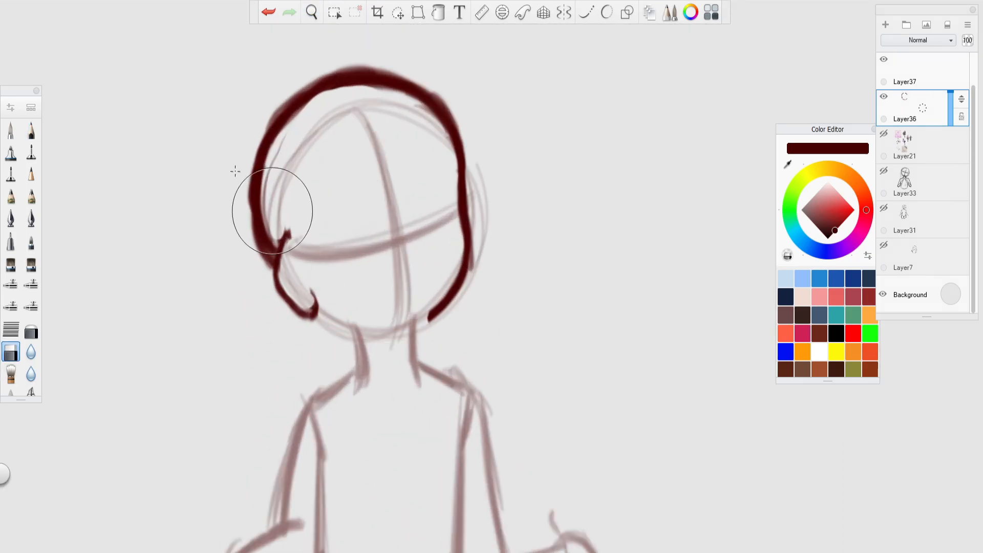
click(398, 12)
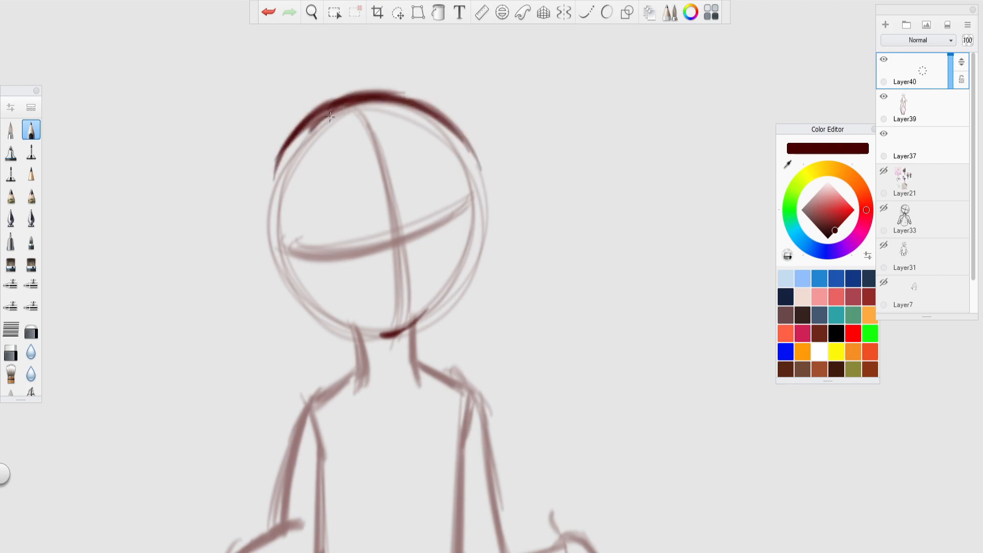
- Trace the dark red face oval on its own layer, touching it up with the eraser
drag(329, 116, 310, 308)
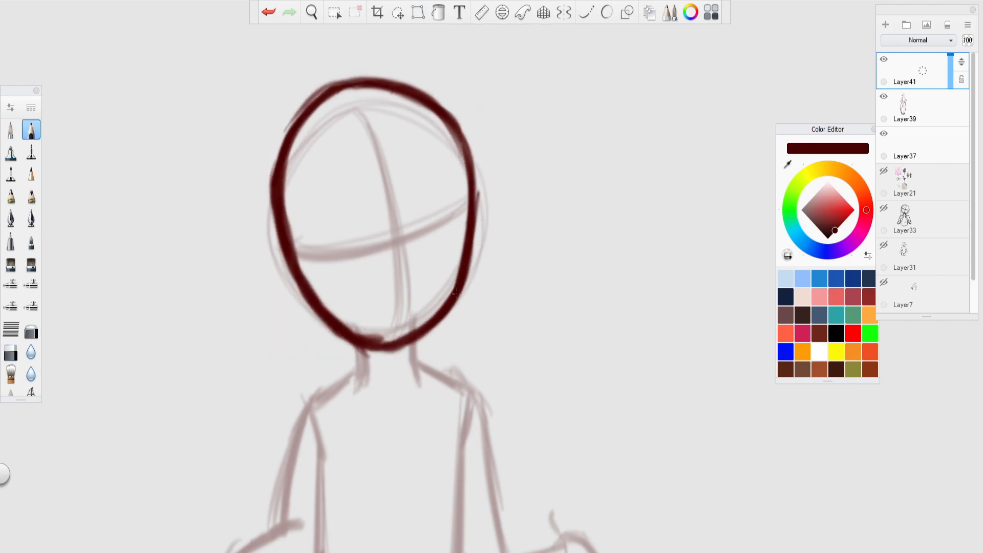
click(10, 351)
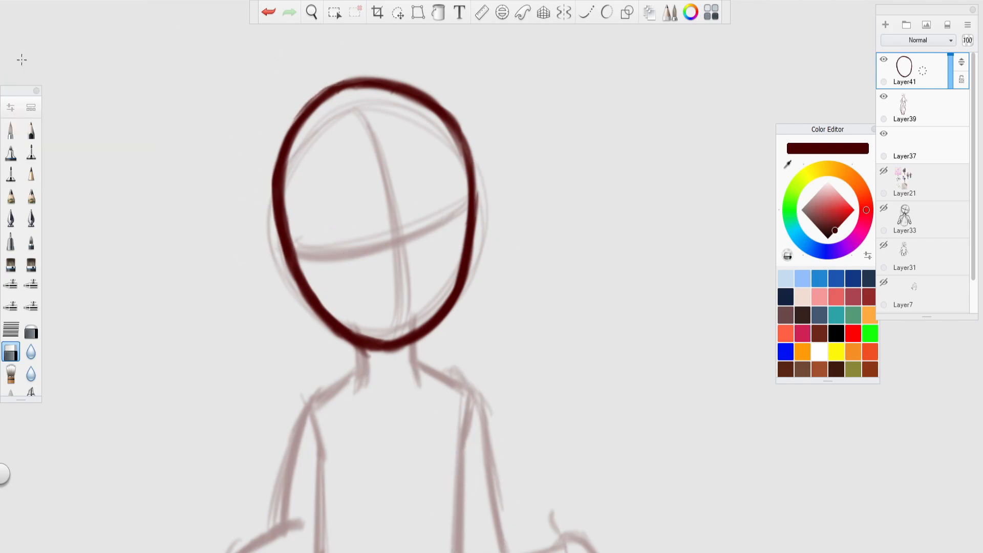
click(31, 129)
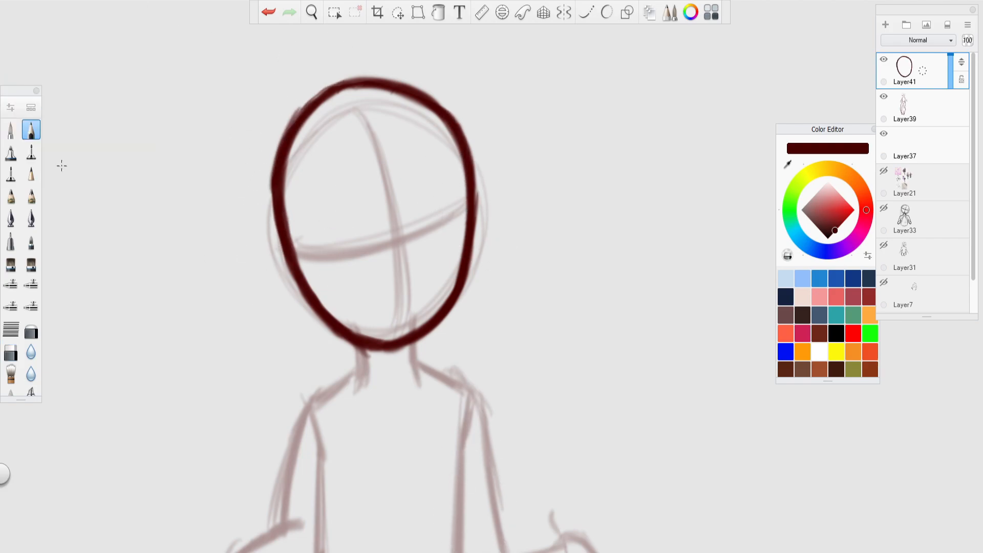
click(885, 24)
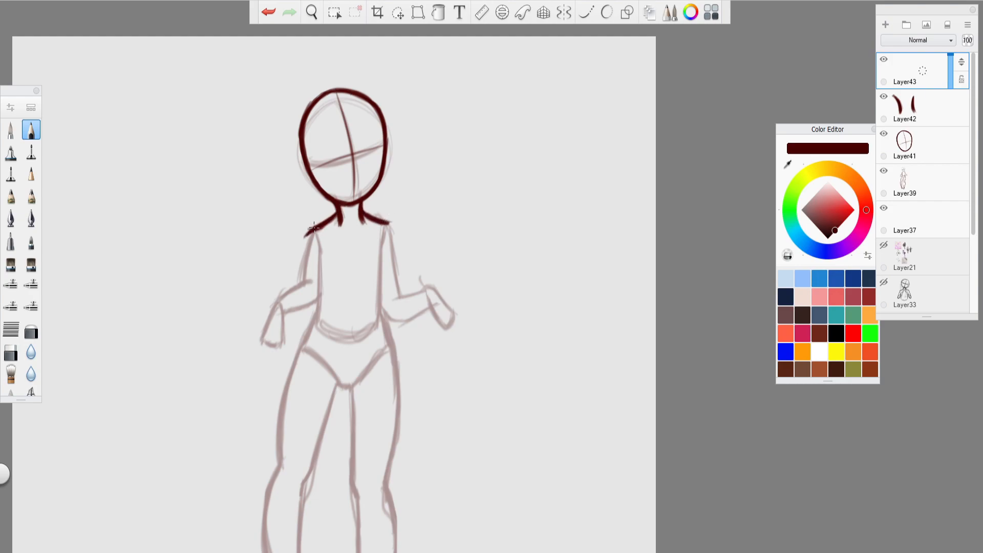
- Ink the right shoulder and sleeve opening, then the left shoulder and arm, in dark red
drag(380, 219, 397, 295)
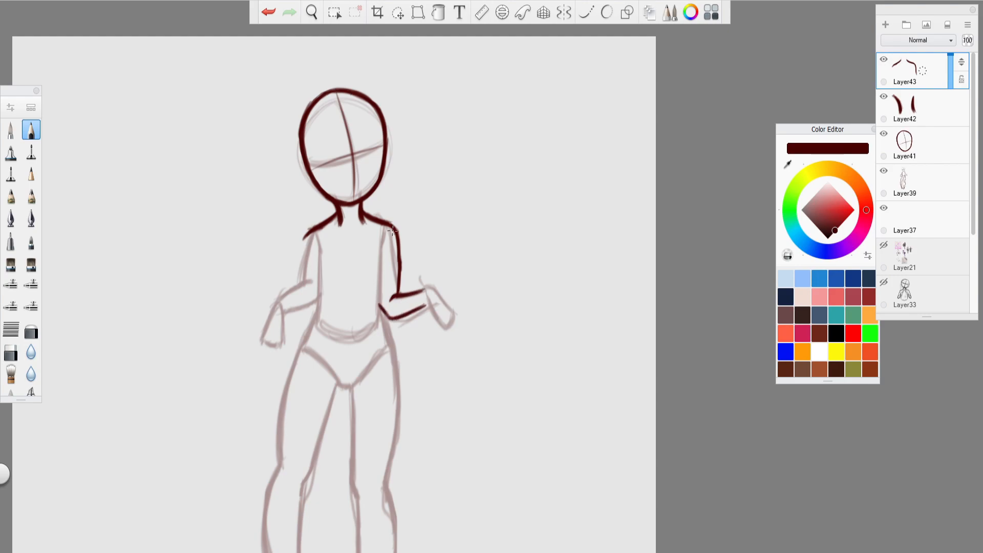
drag(389, 225, 379, 307)
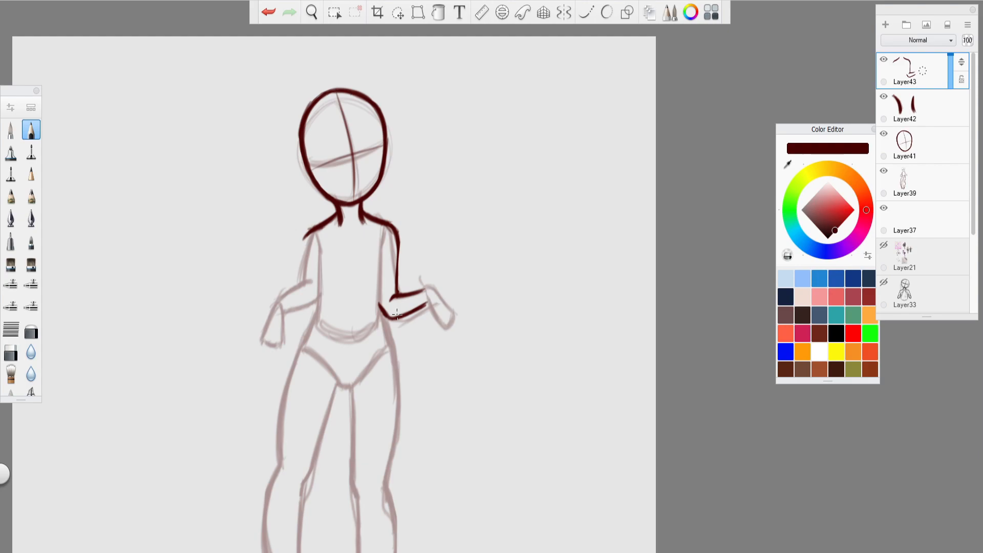
drag(304, 235, 301, 276)
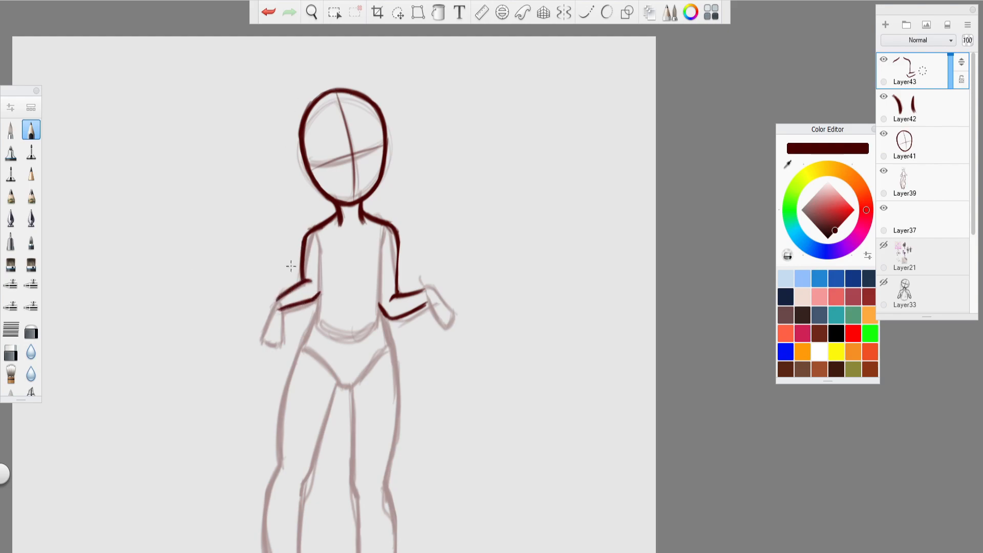
click(311, 12)
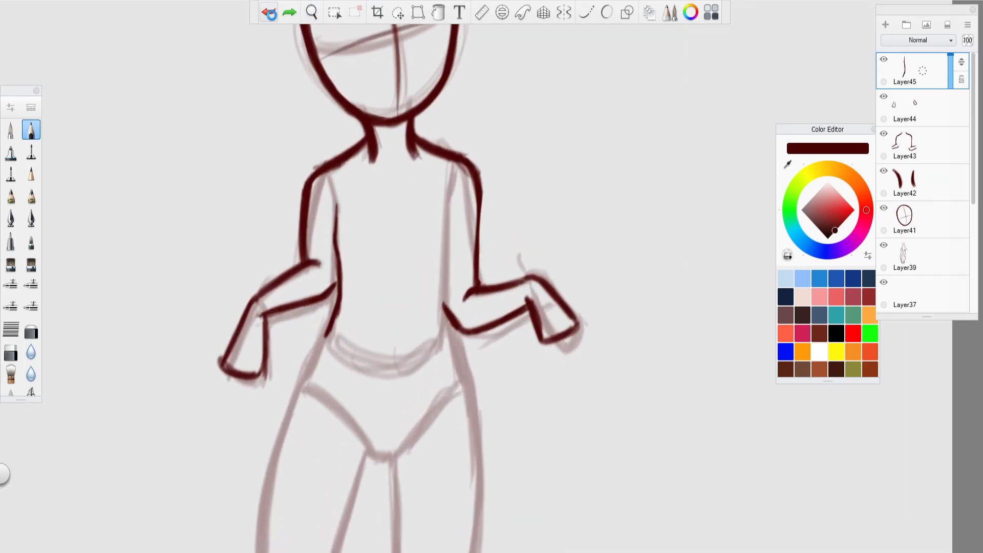
drag(337, 195, 326, 338)
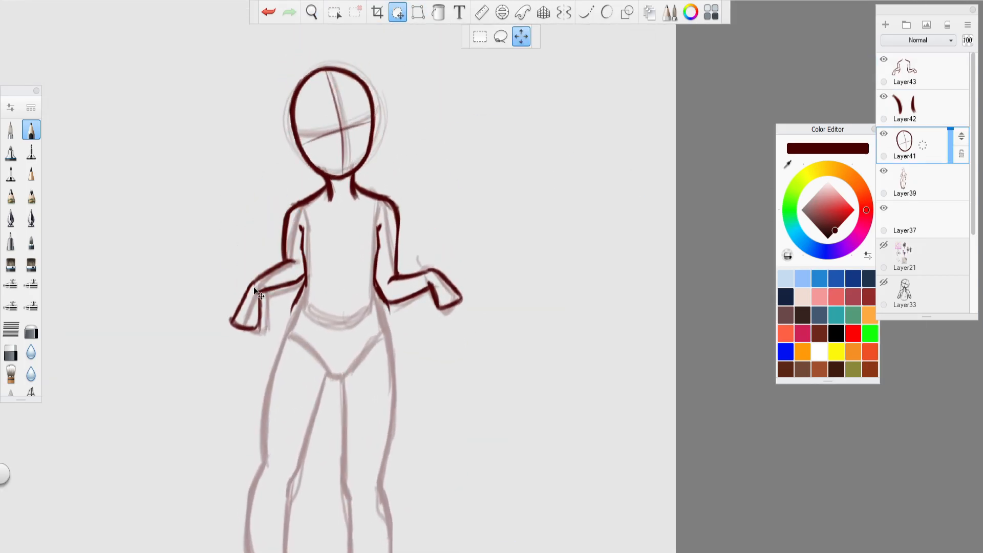
- Ink the waistline and shorts outline, and add a new layer for the legs
click(311, 12)
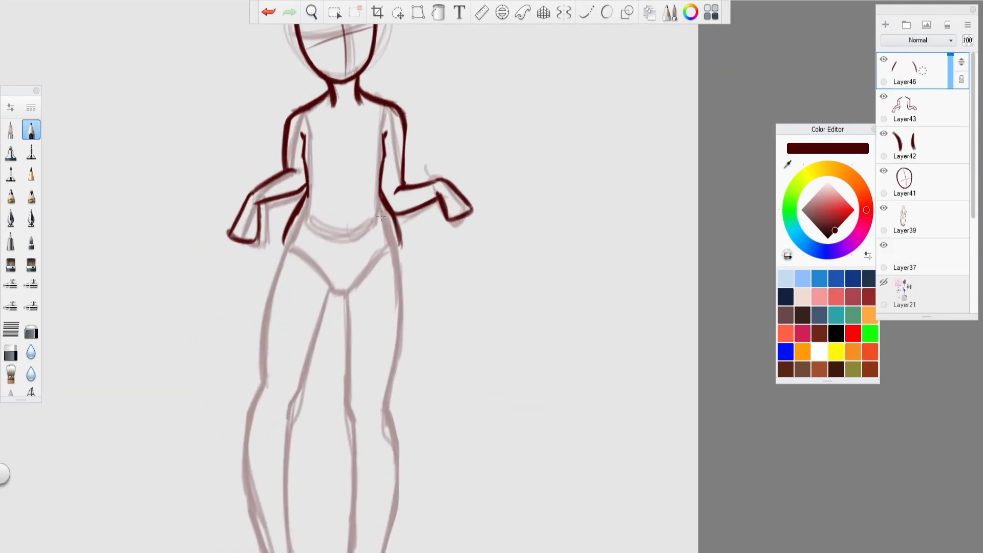
drag(295, 251, 352, 288)
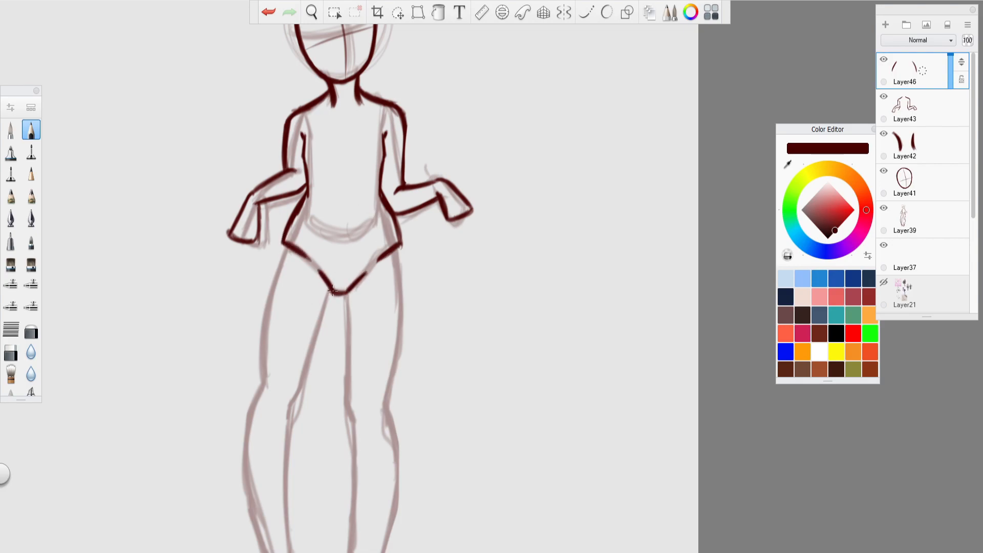
click(885, 24)
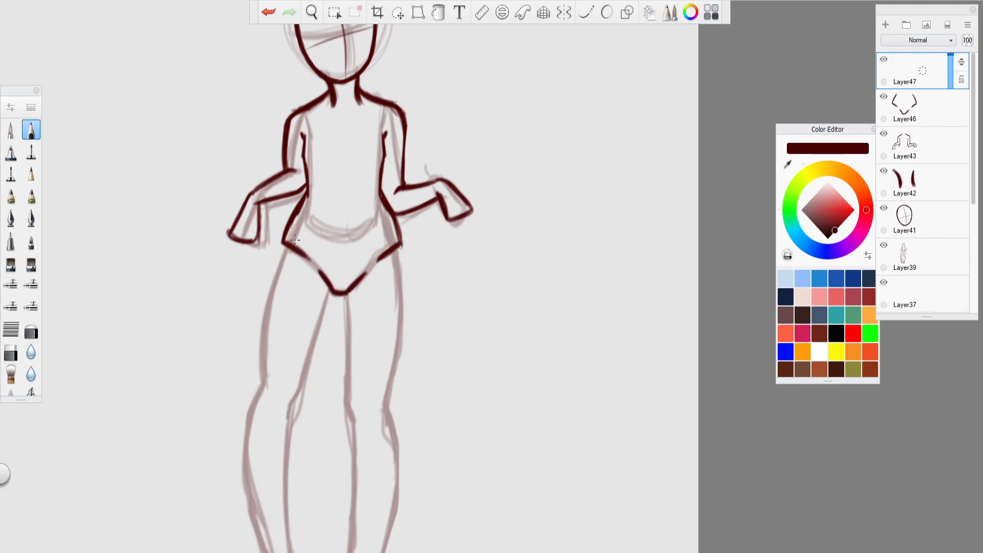
click(312, 11)
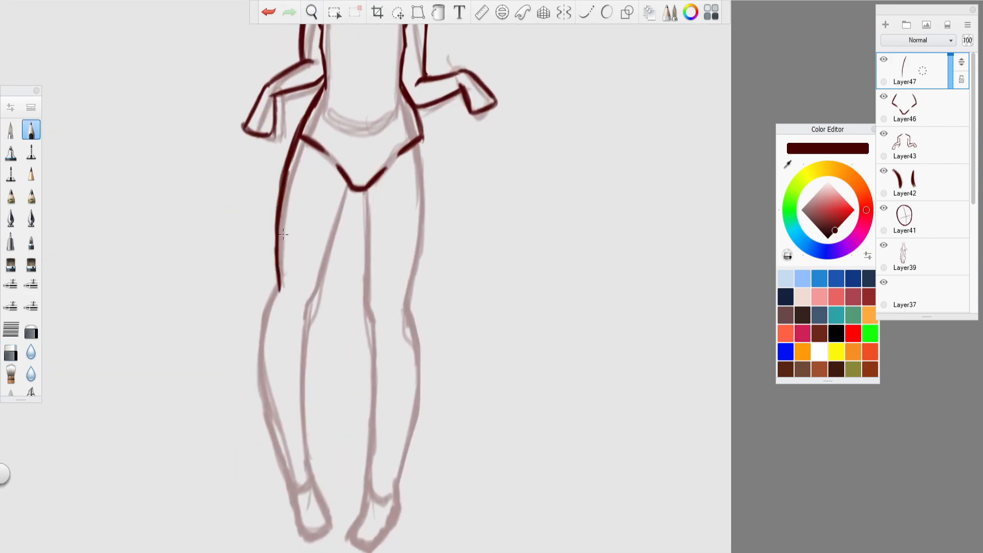
- Ink the left leg's outer contour in dark red, correcting it with the eraser
drag(348, 181, 307, 439)
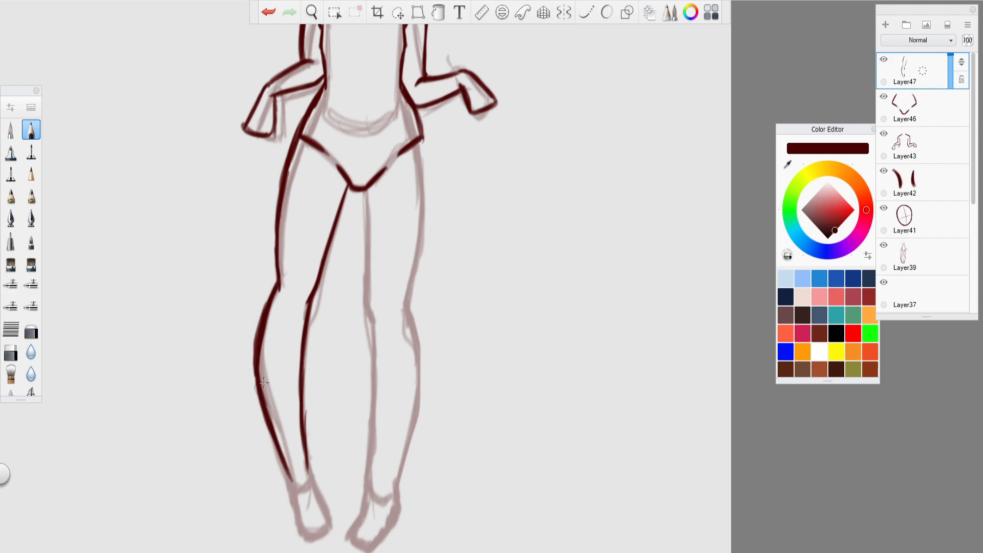
click(268, 12)
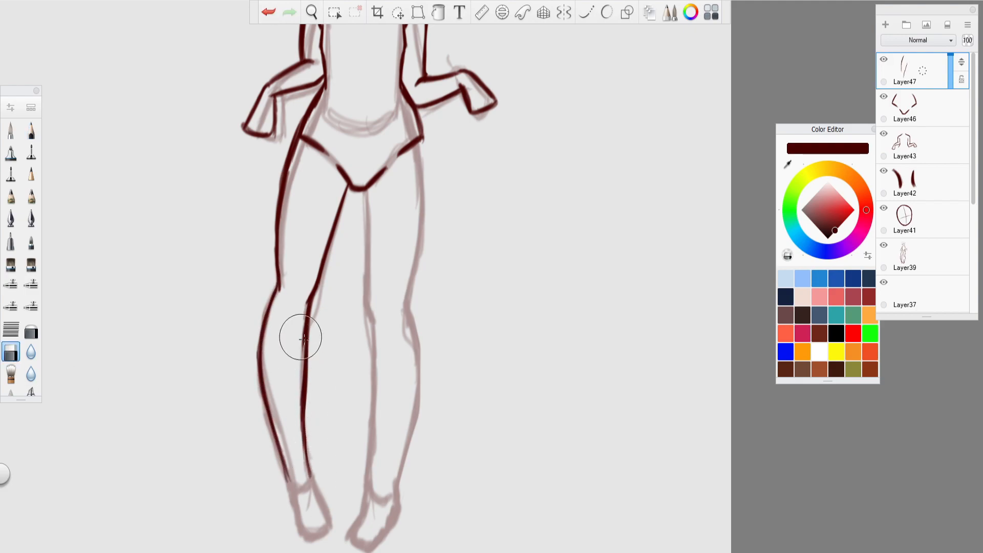
click(9, 7)
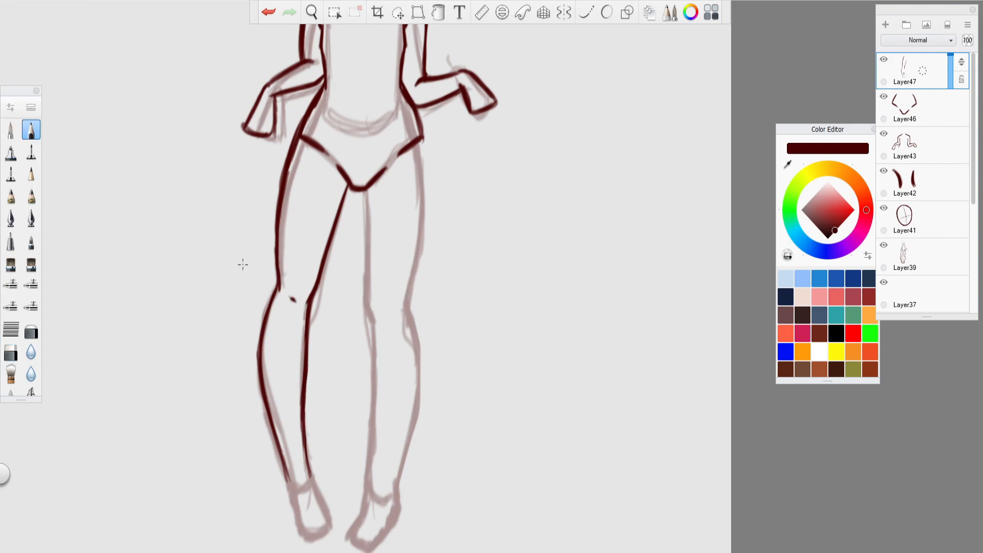
- On a new layer, ink the right leg's inner line and the lower legs to the ankles
click(397, 12)
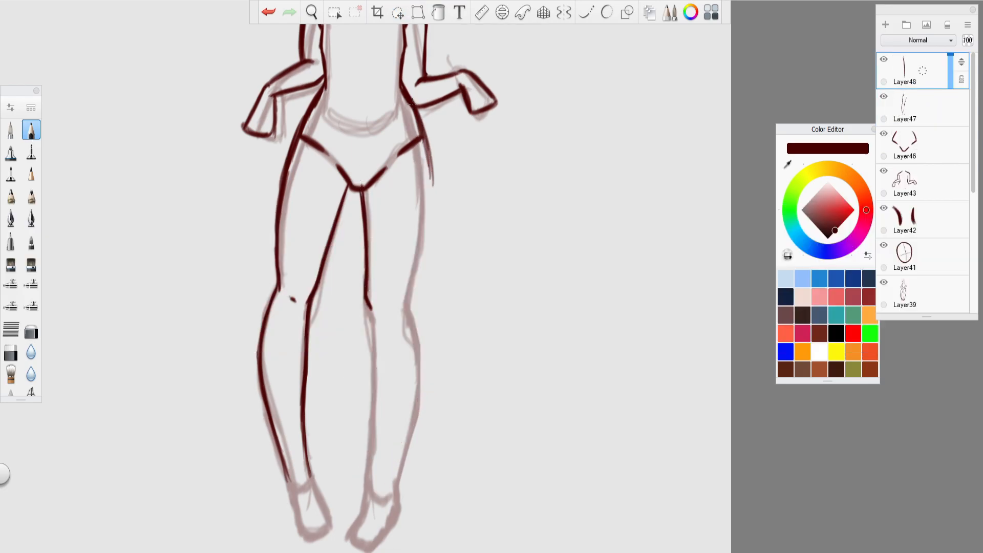
drag(410, 110, 419, 361)
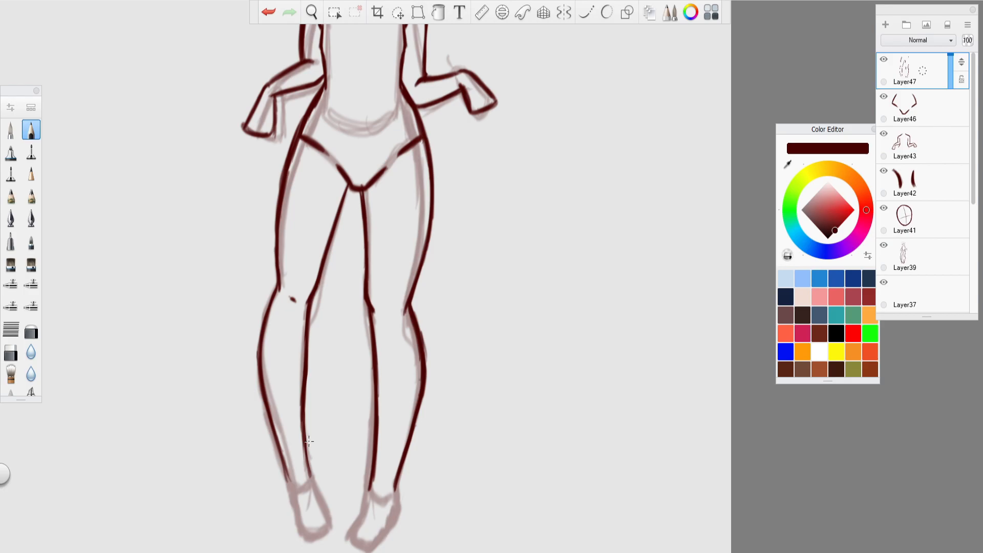
click(312, 11)
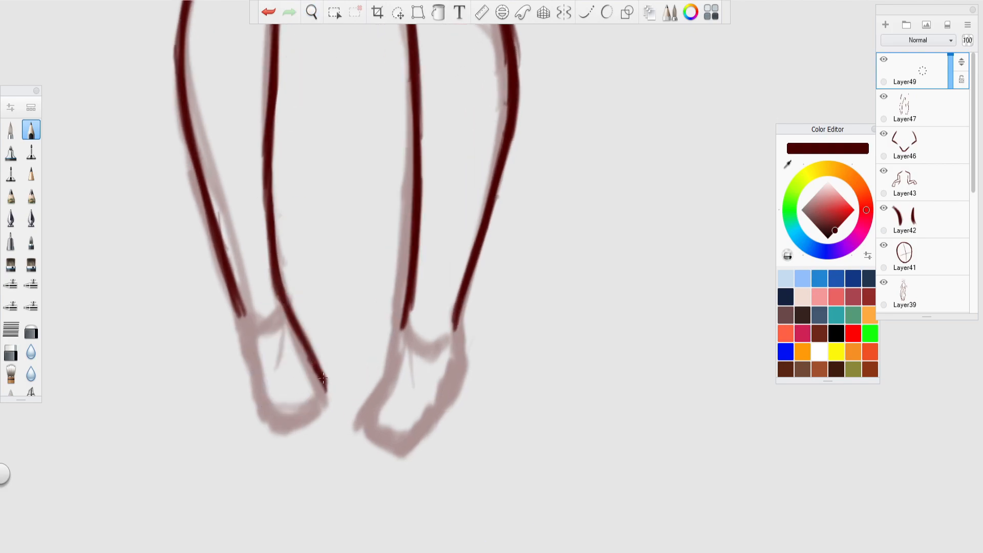
drag(323, 377, 251, 358)
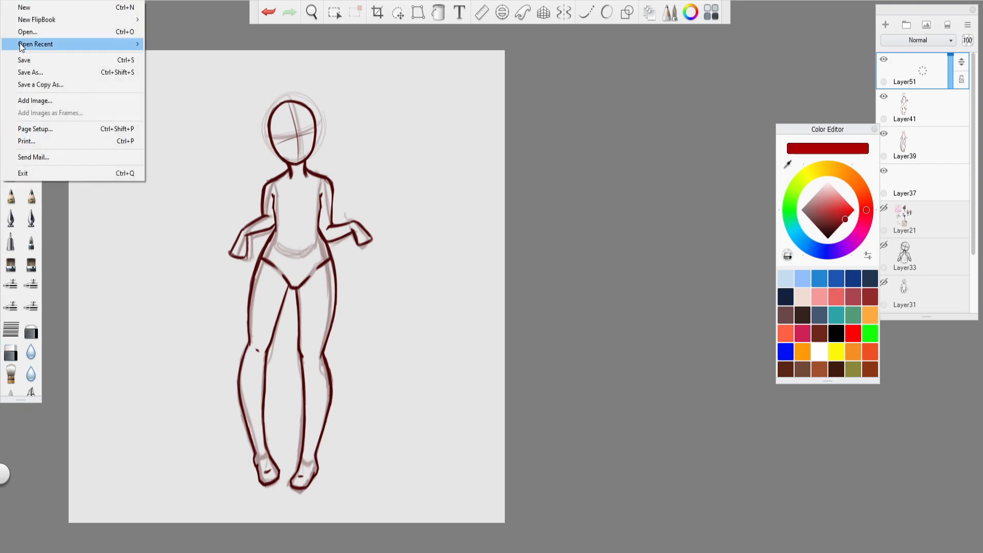
click(312, 11)
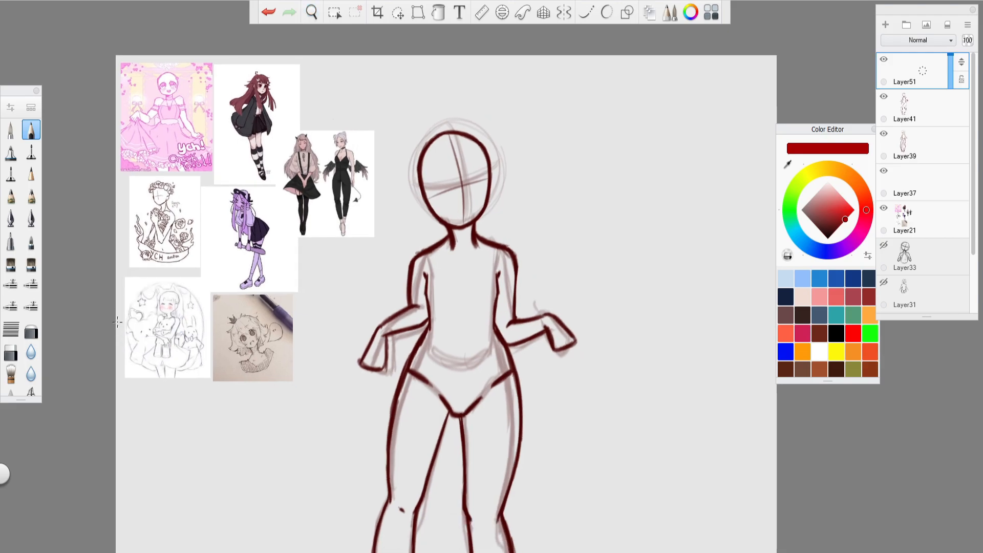
click(311, 12)
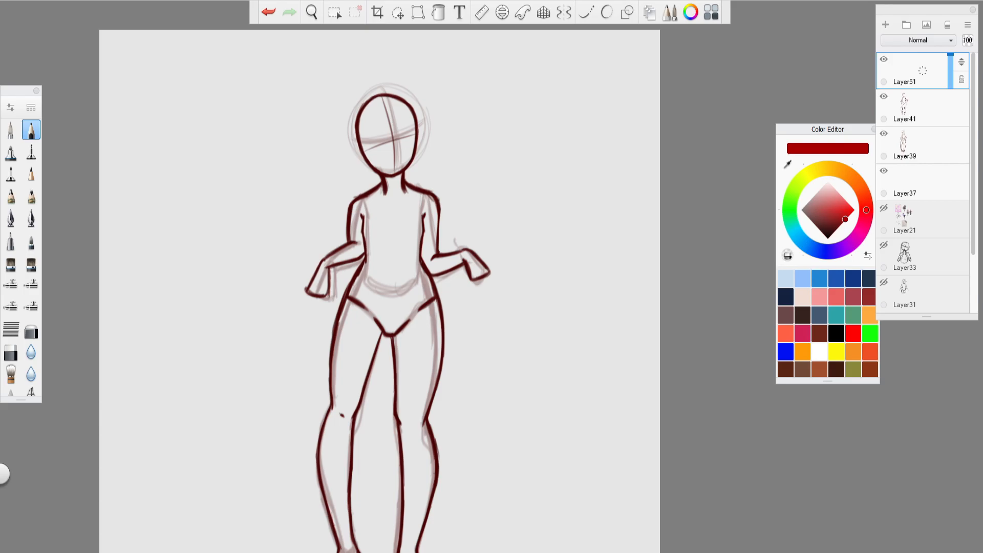
click(311, 11)
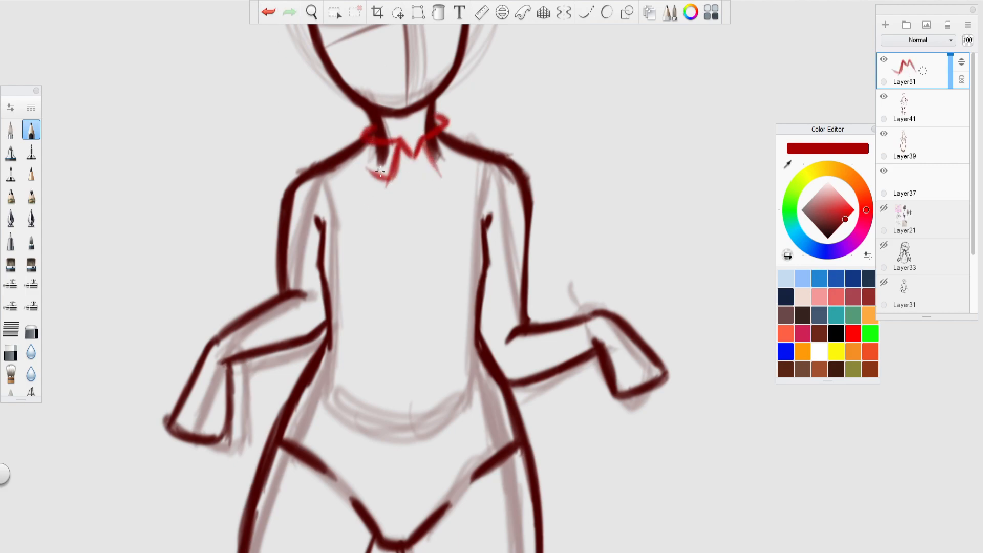
- Draw the sweater's folded collar, armhole lines, and side with a rolled hem
drag(354, 131, 388, 176)
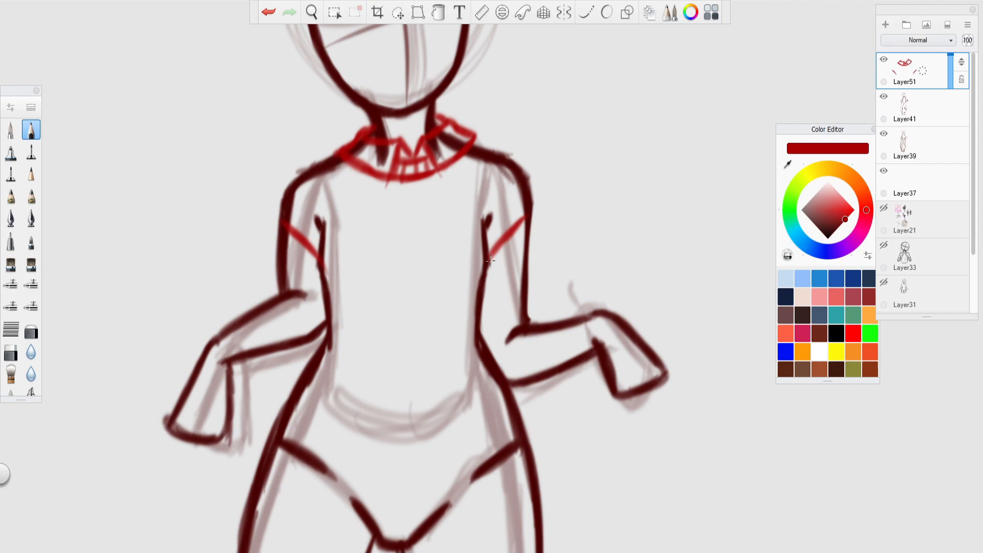
drag(319, 257, 307, 326)
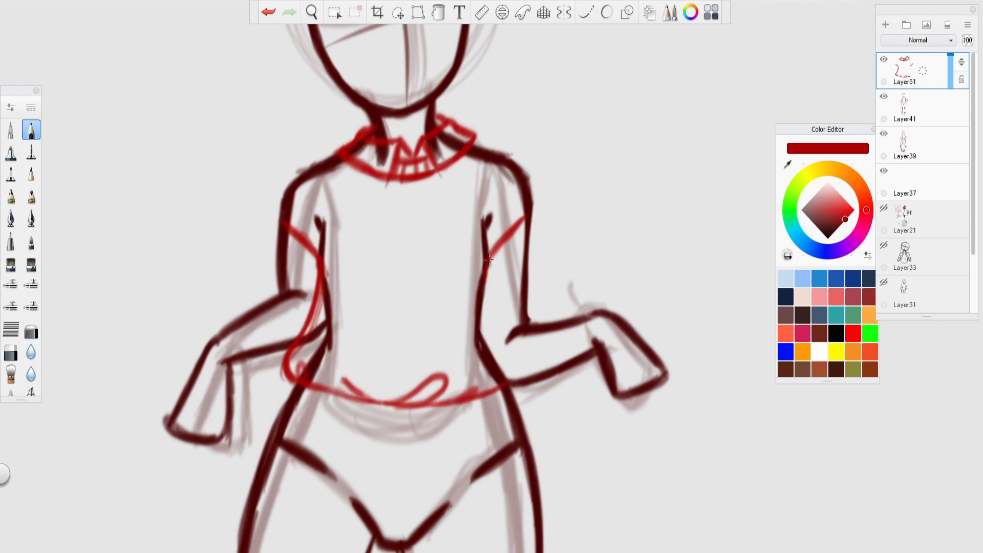
drag(489, 260, 475, 402)
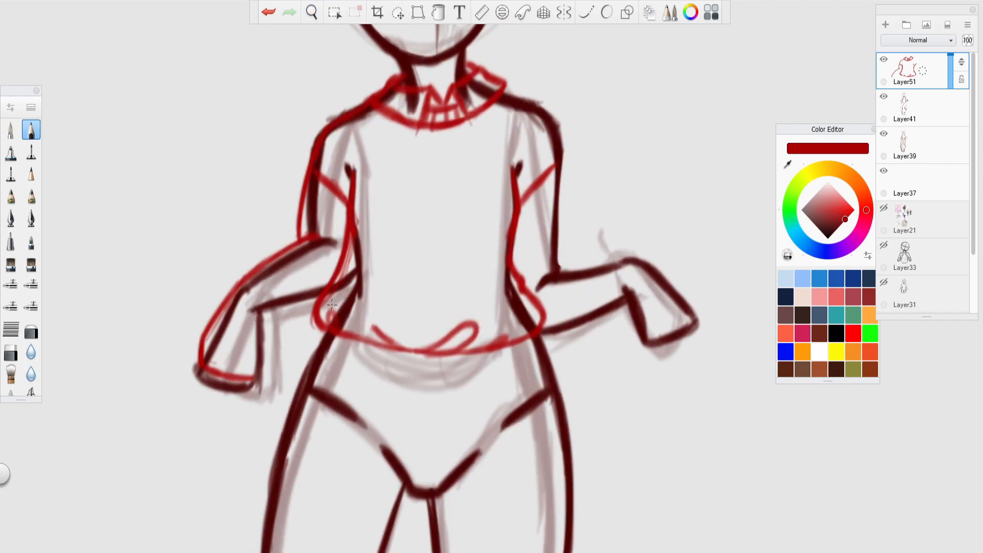
- Outline the left and right sweater sleeves, each with a cuff
drag(332, 307, 279, 377)
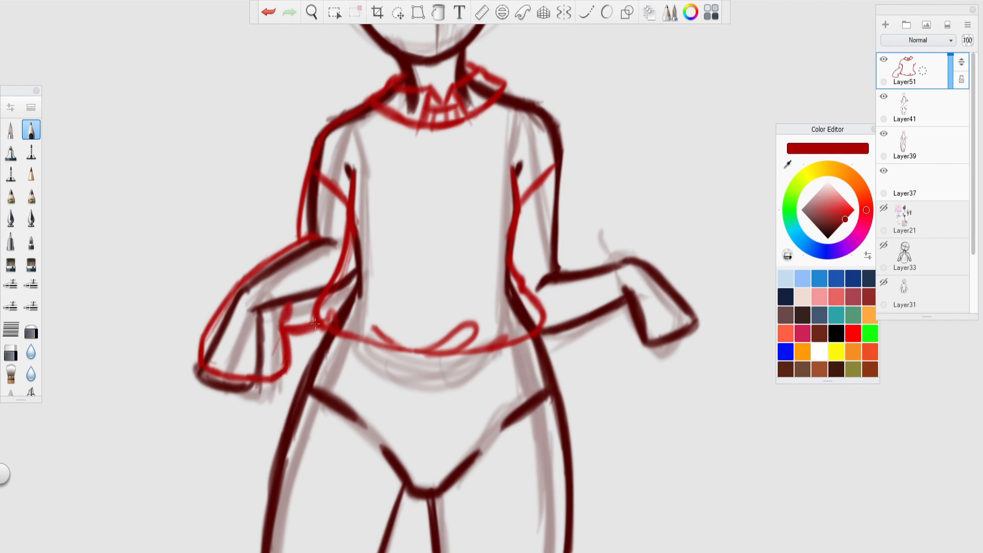
drag(320, 323, 288, 317)
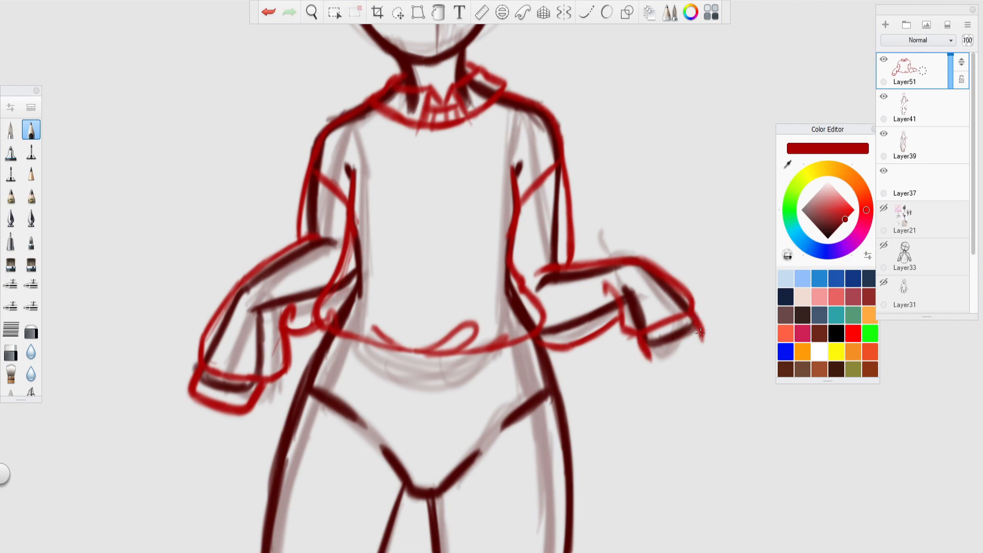
drag(634, 335, 696, 348)
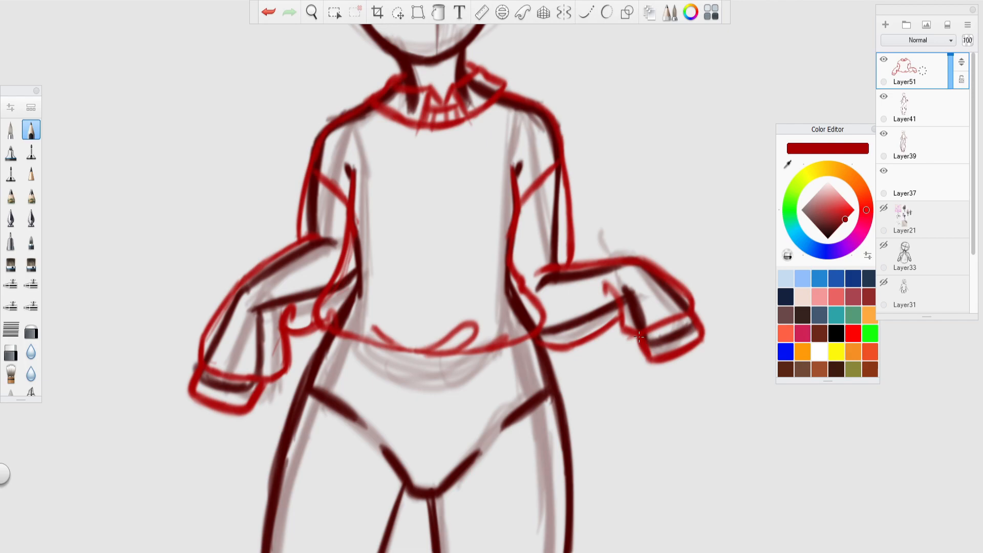
click(311, 11)
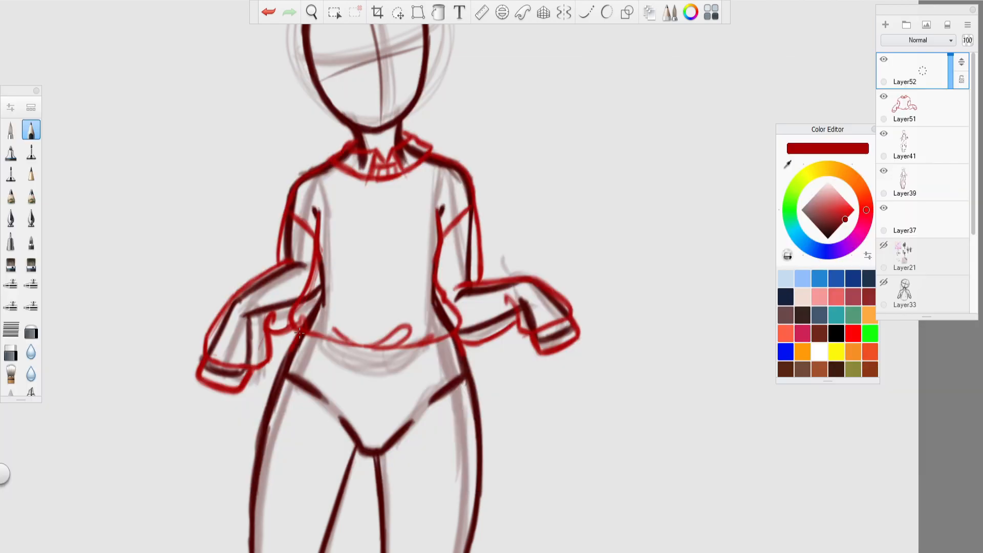
- Draw the shorts' waistband, front seam, and right leg with its cuffed hem
drag(295, 351, 458, 363)
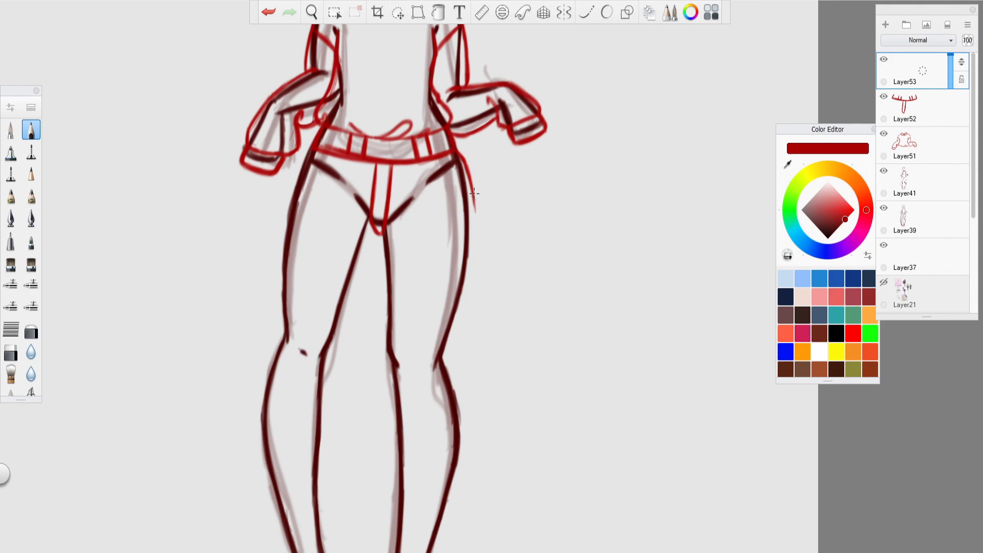
drag(471, 187, 506, 348)
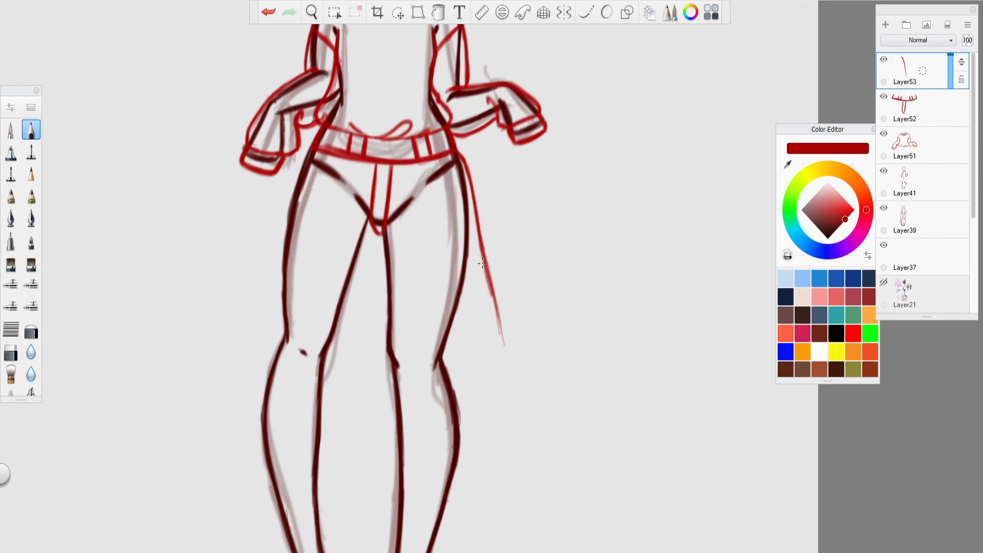
drag(314, 145, 235, 348)
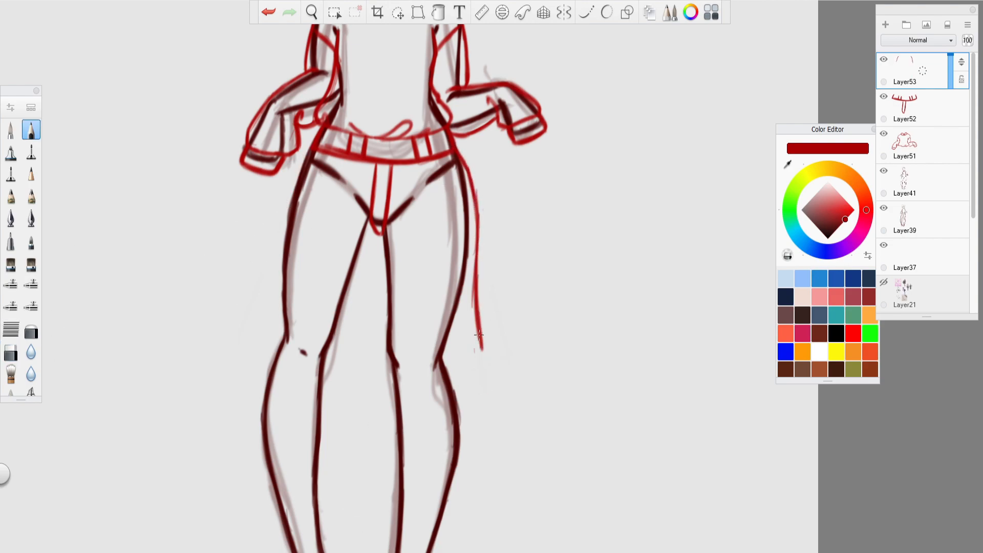
drag(429, 368, 480, 332)
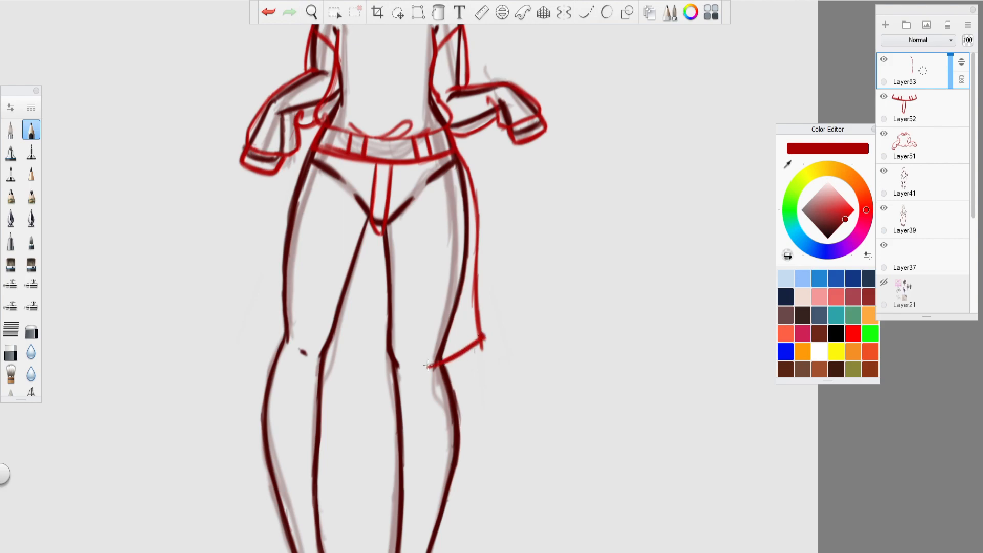
drag(374, 308, 429, 365)
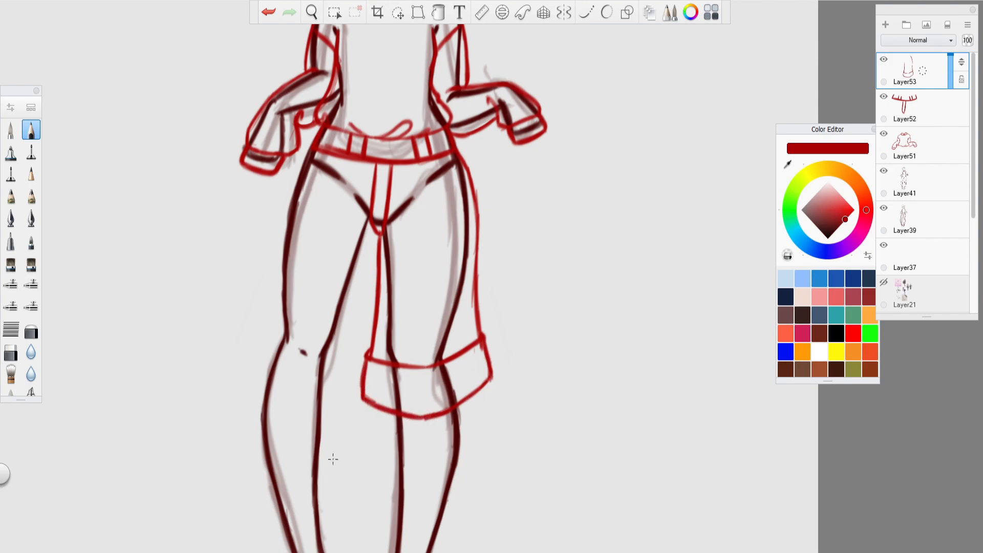
- Duplicate the shorts leg for the other side, clean stray lines, and show the body layer
click(397, 11)
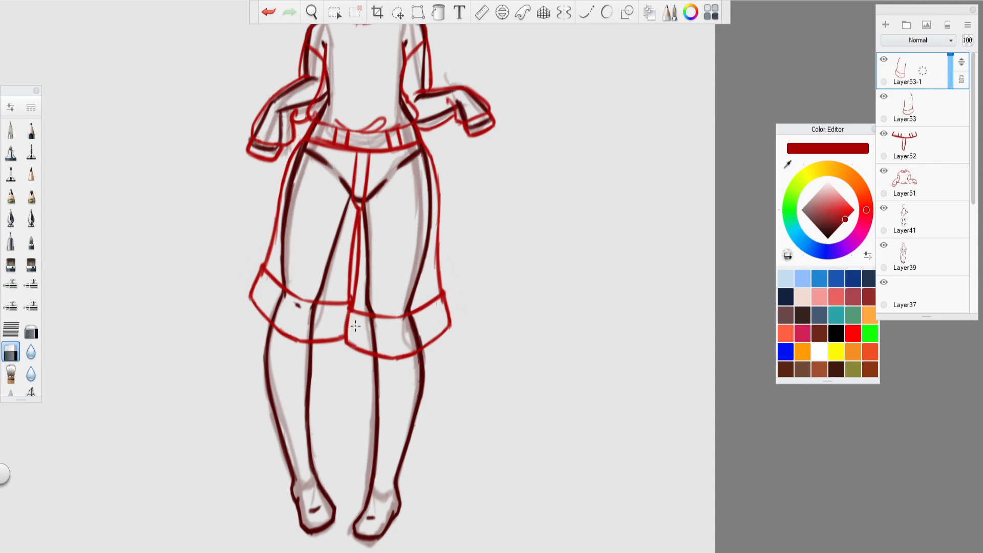
click(885, 25)
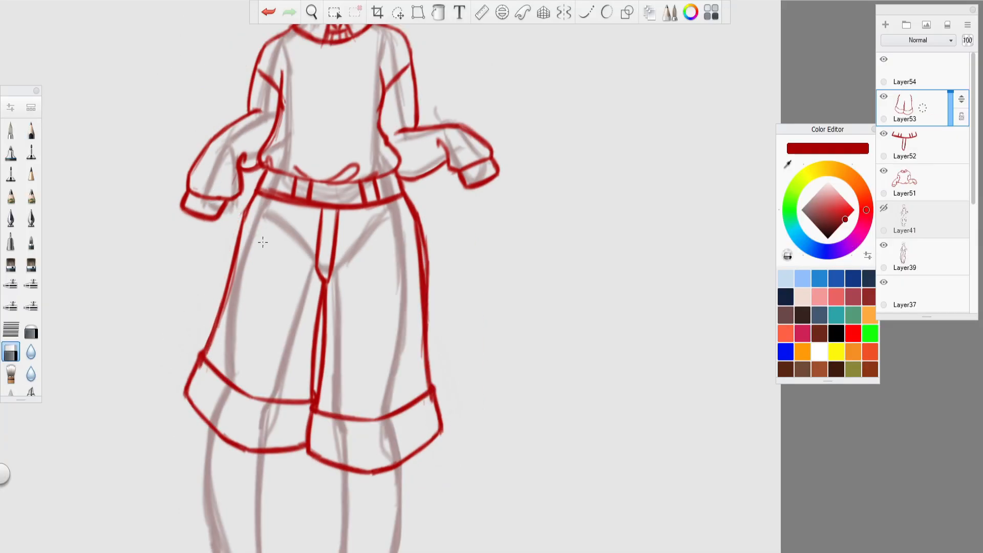
drag(411, 188, 439, 335)
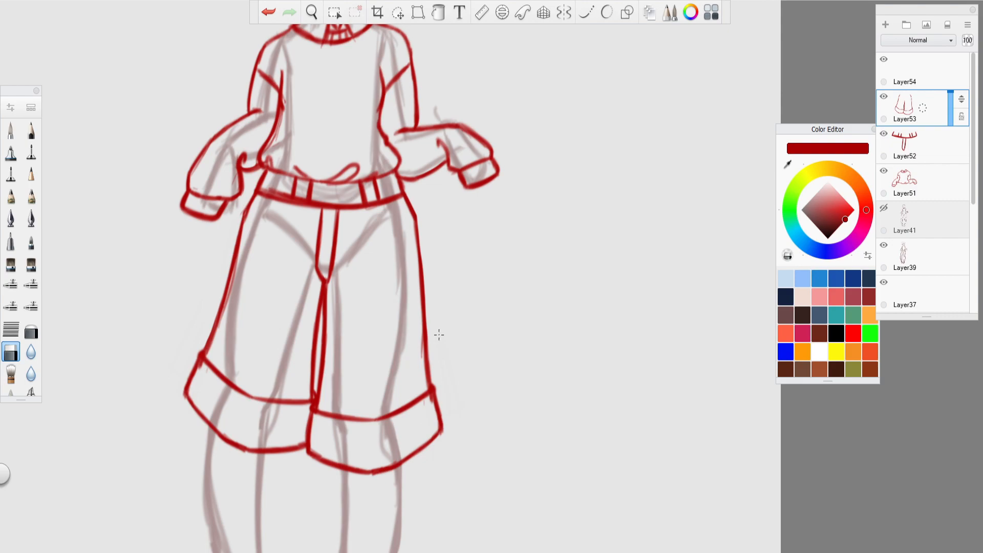
click(30, 130)
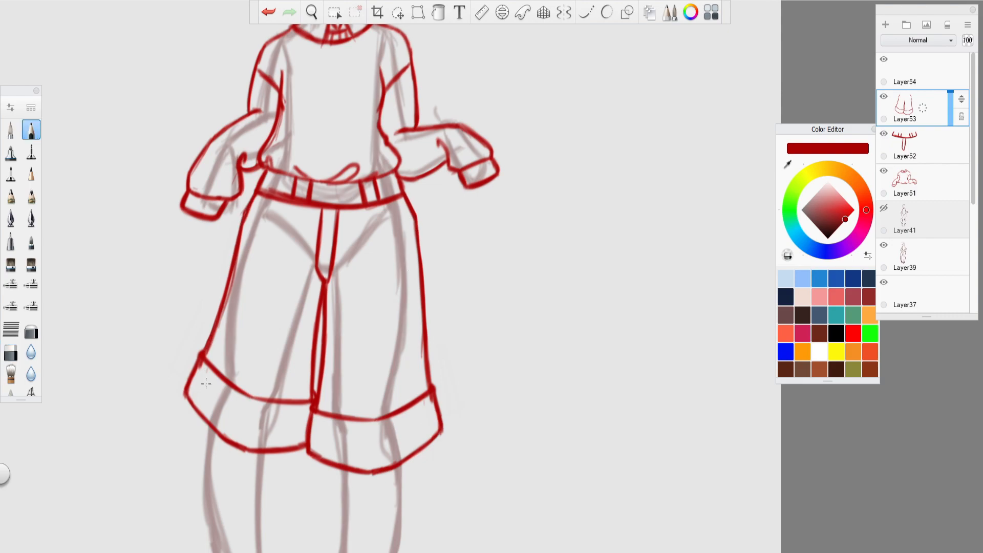
click(11, 351)
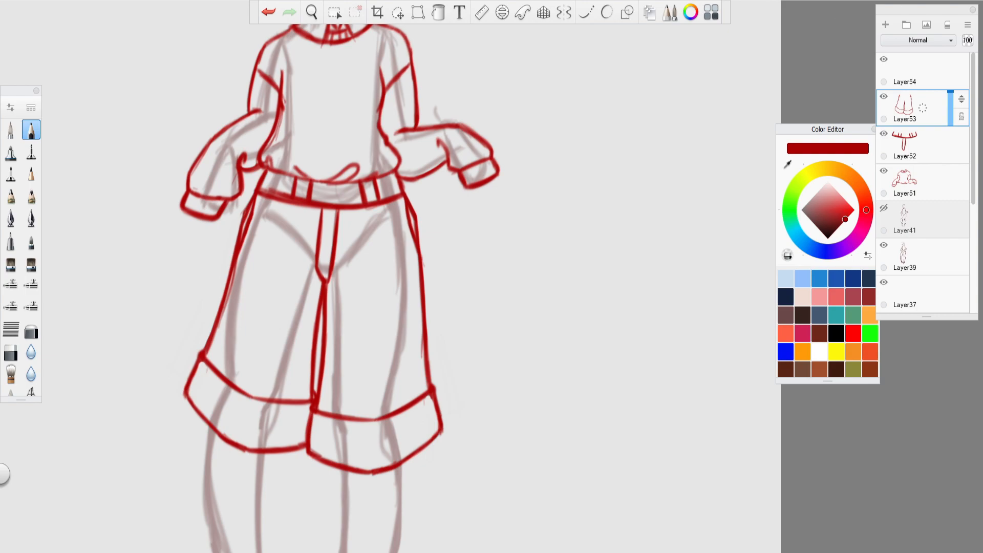
click(311, 11)
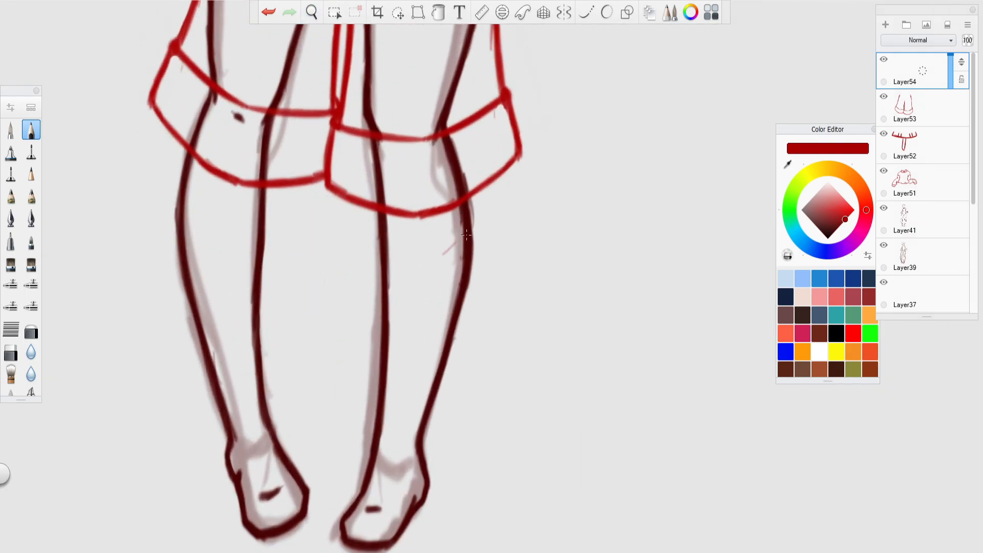
- Draw double stripes around both sock tops on Layer54 and zoom out to the whole figure
drag(389, 267, 470, 235)
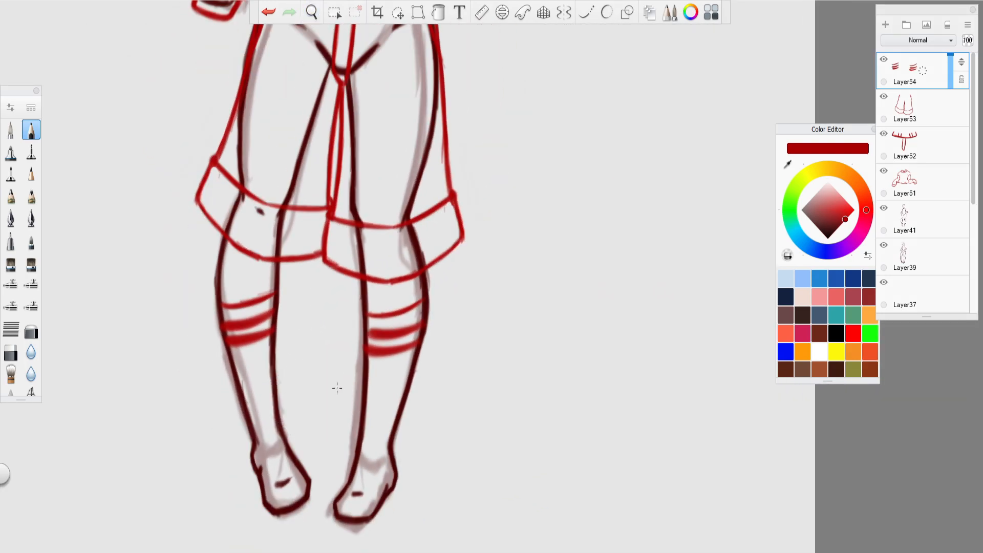
click(312, 11)
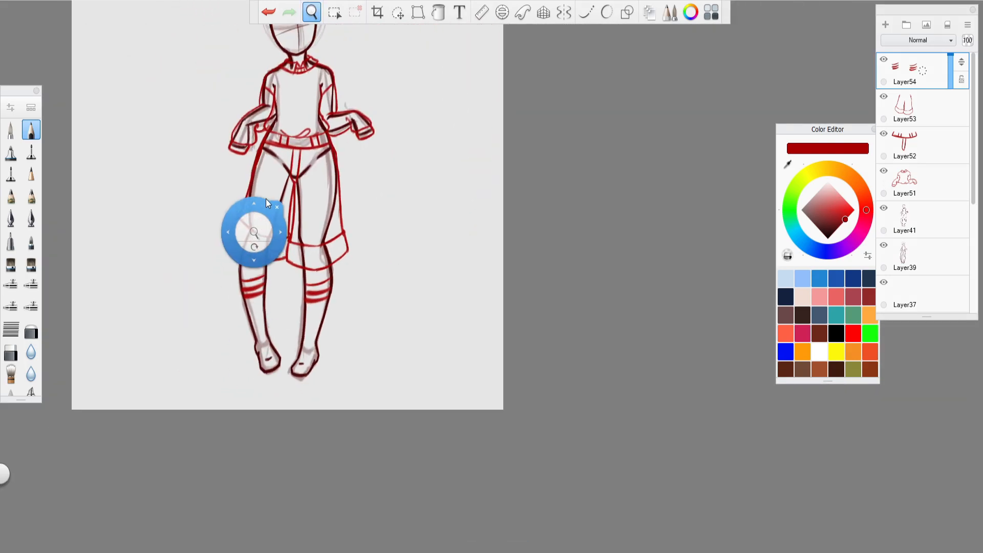
click(885, 25)
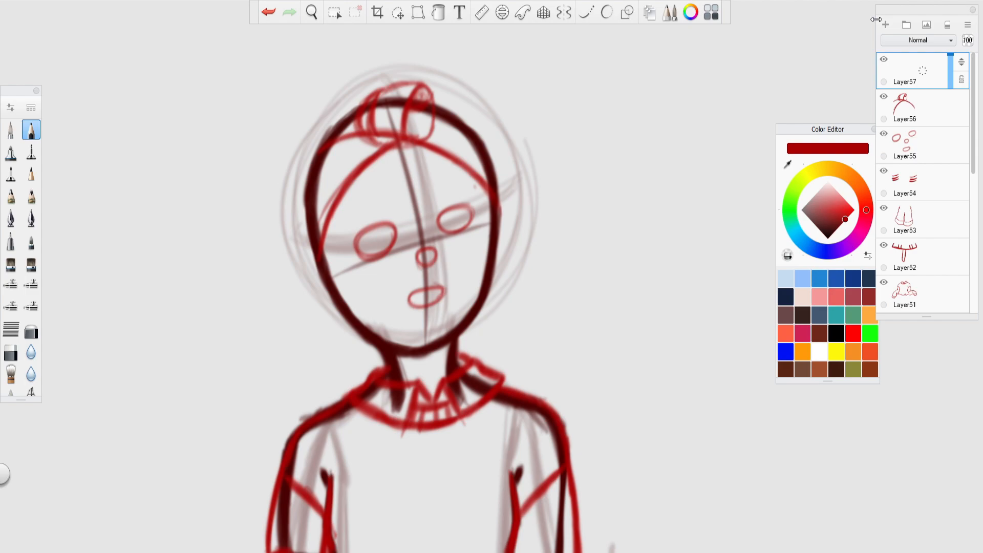
- Draw the forehead hairline, then the curly afro outline on an empty layer
drag(435, 98, 508, 207)
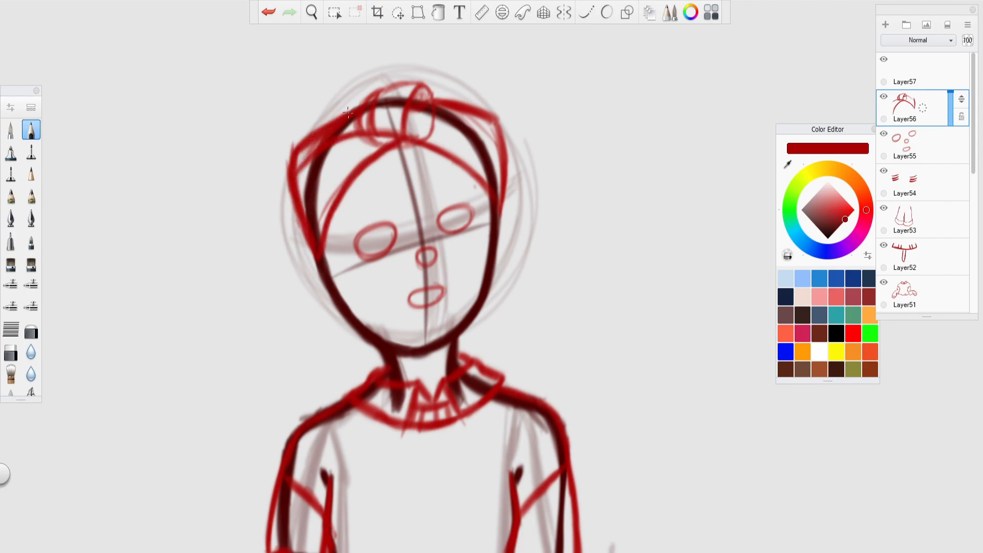
click(310, 11)
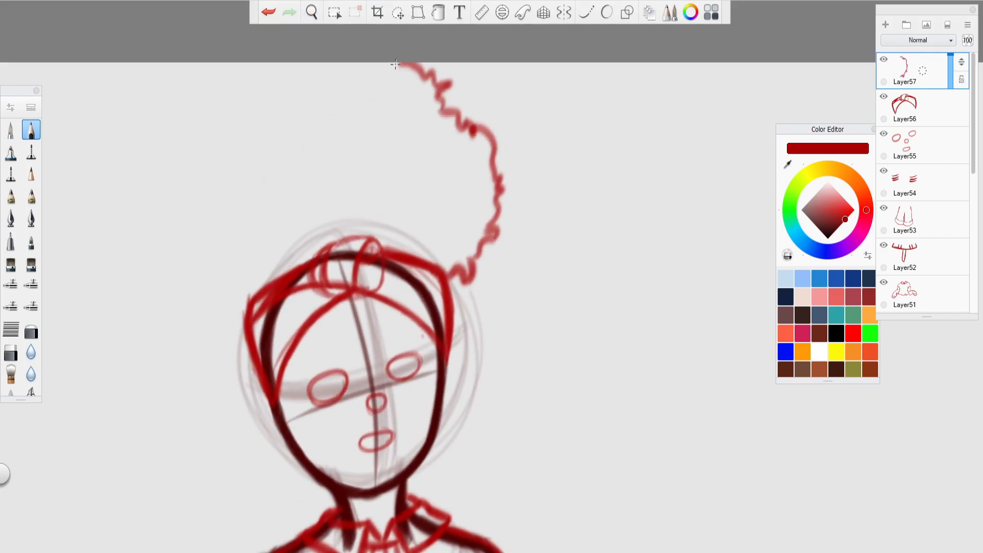
drag(395, 63, 194, 248)
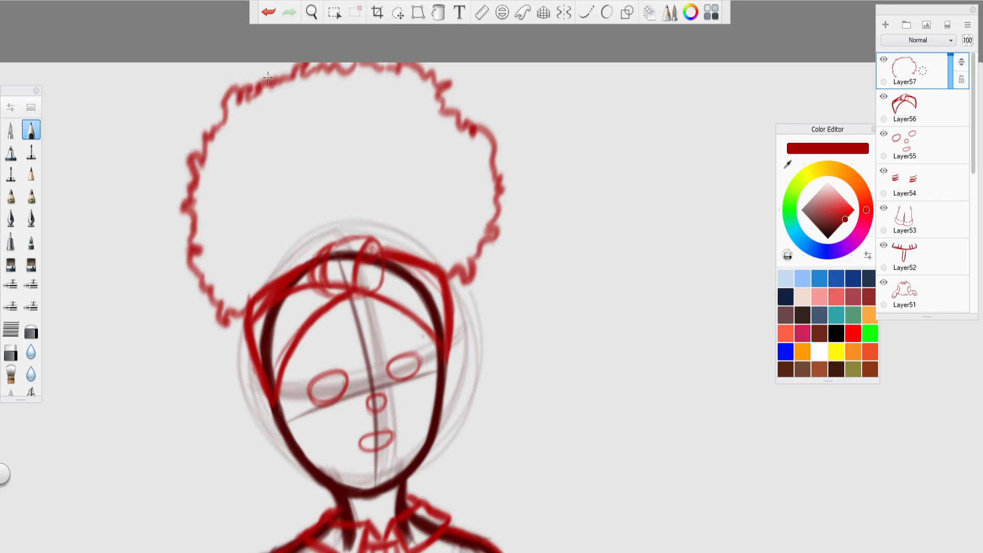
click(312, 12)
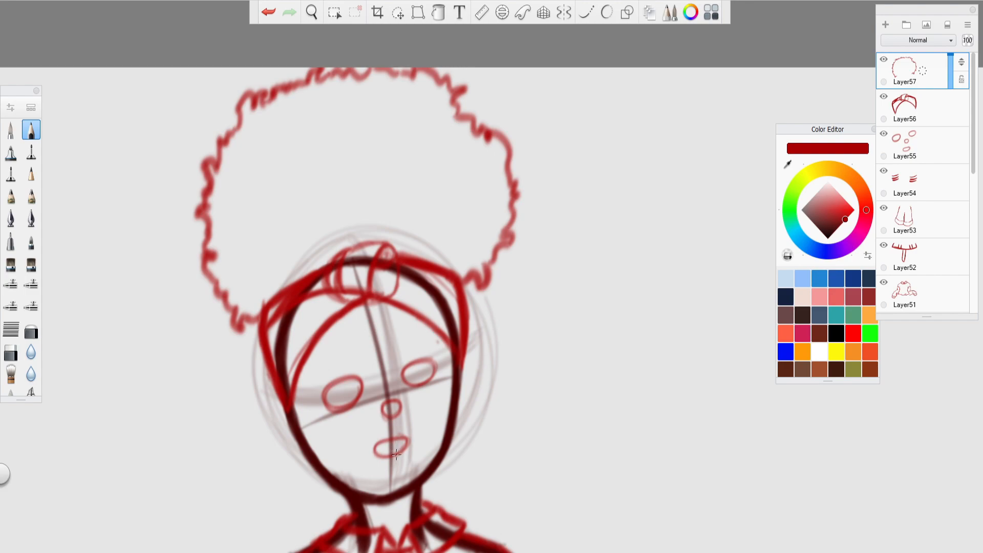
mouse_move(397, 455)
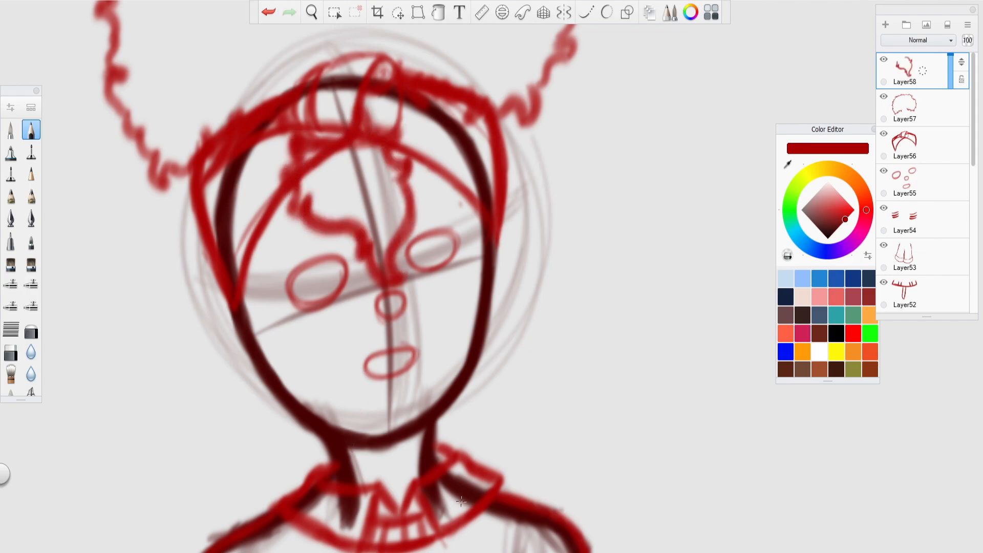
- On new layers, ink small curl marks beside the face
click(885, 24)
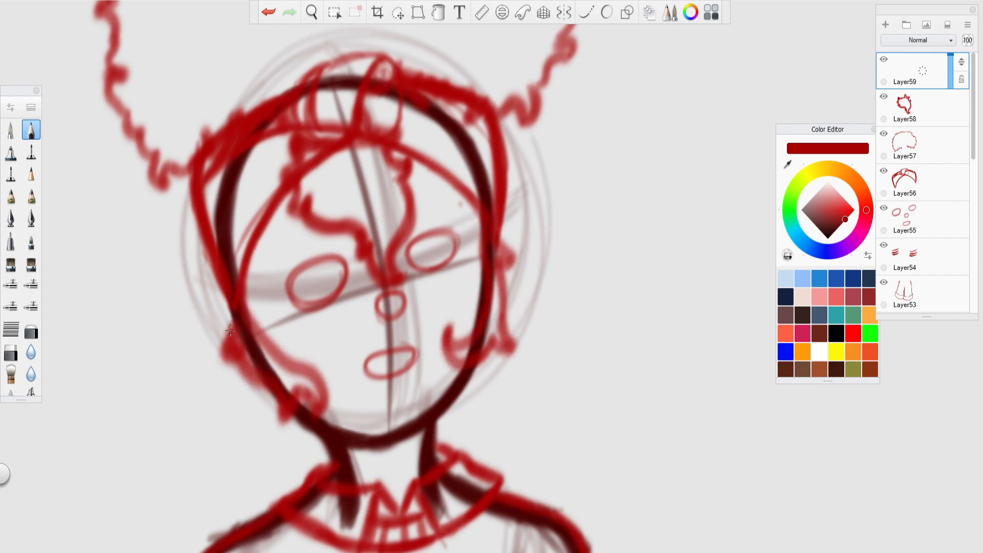
click(312, 11)
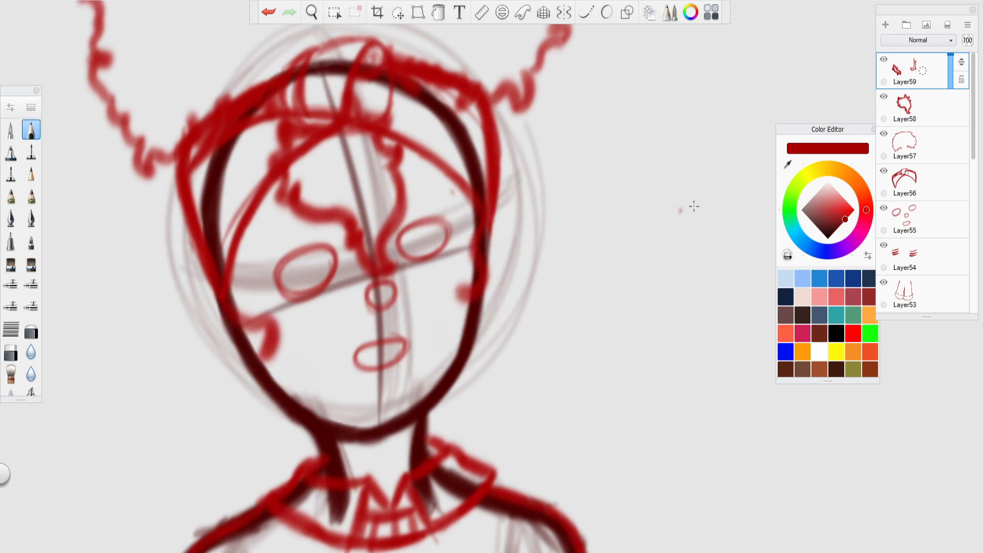
click(885, 24)
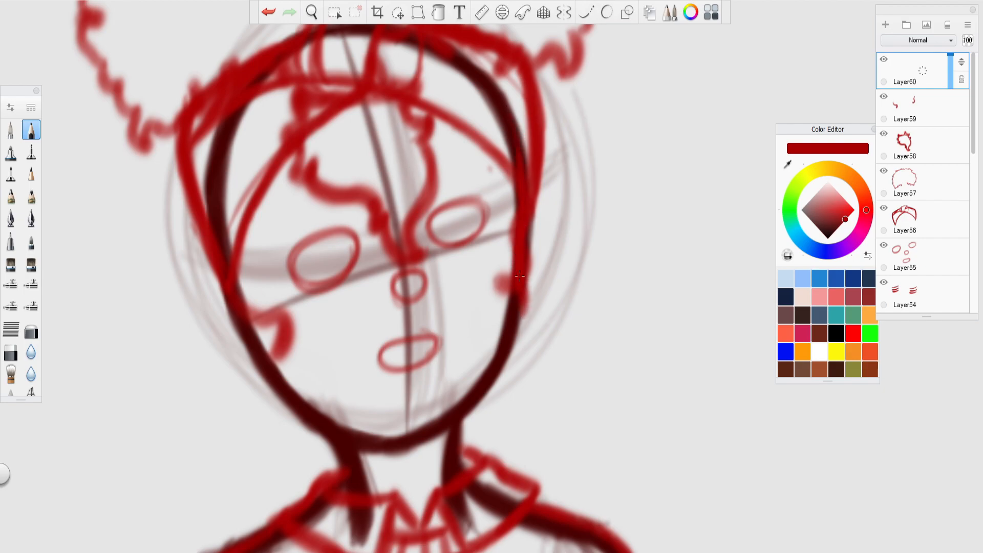
- Ink the left eye's upper curve and upper lid, redrawing the lid once
drag(520, 276, 304, 381)
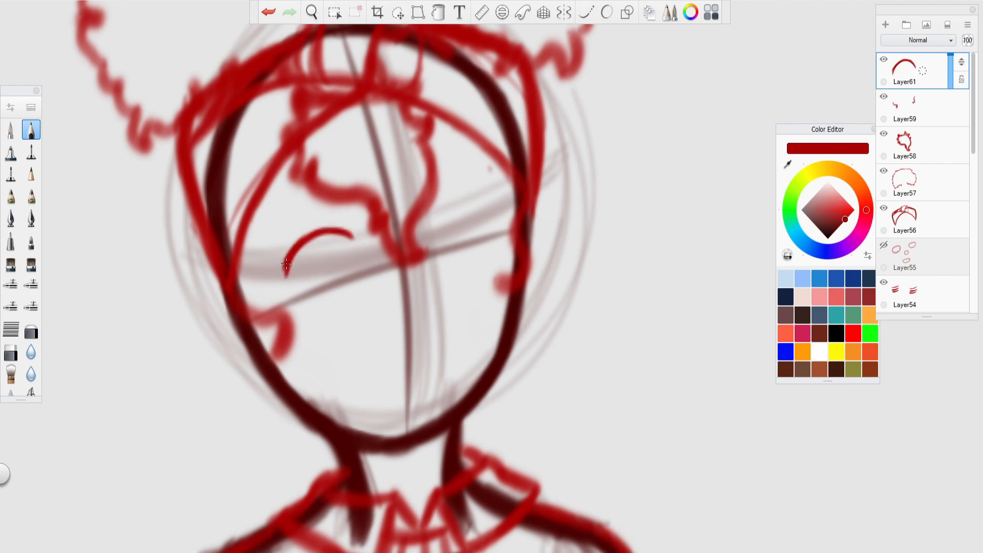
drag(288, 263, 351, 273)
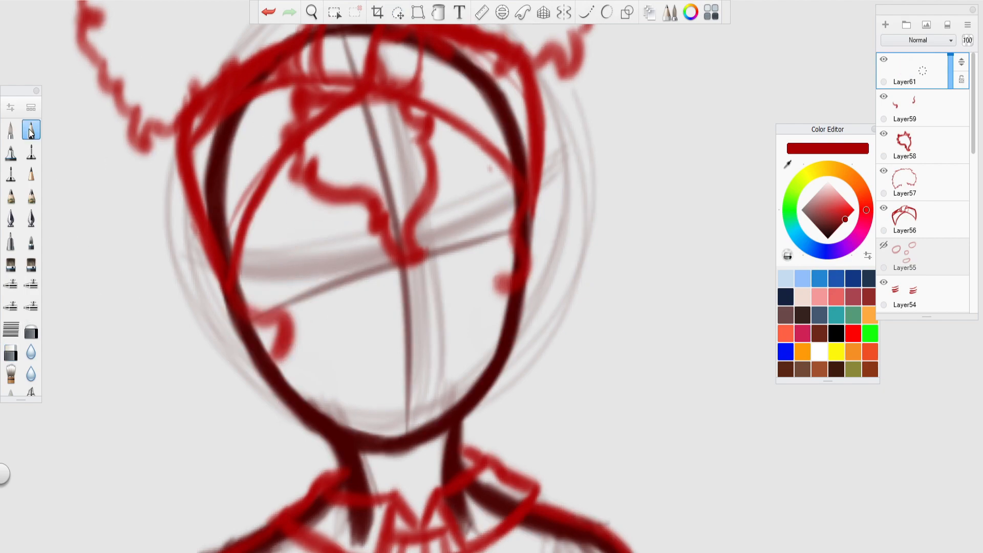
drag(285, 266, 351, 235)
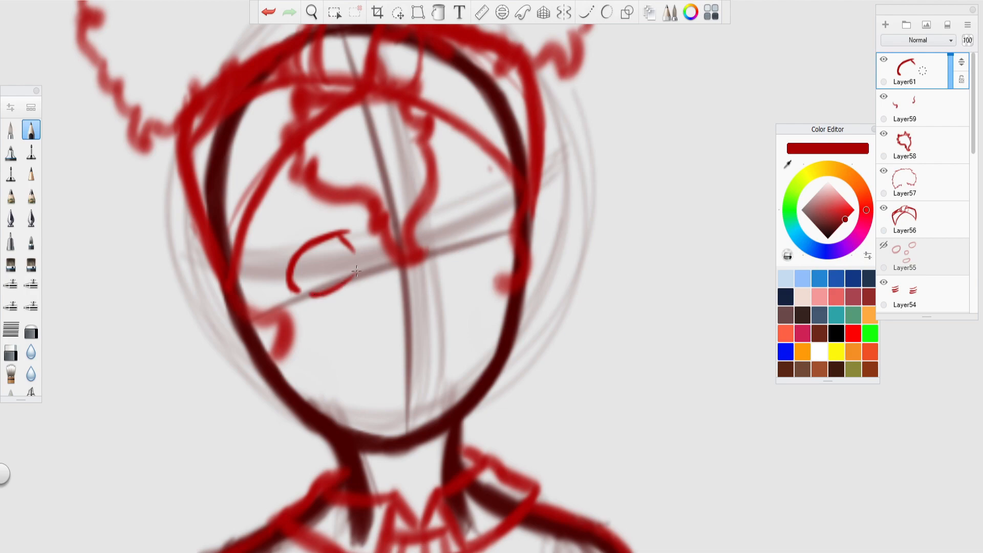
- Add layers for the lower lid and eyelashes, erasing stray ink around the left eye
click(399, 12)
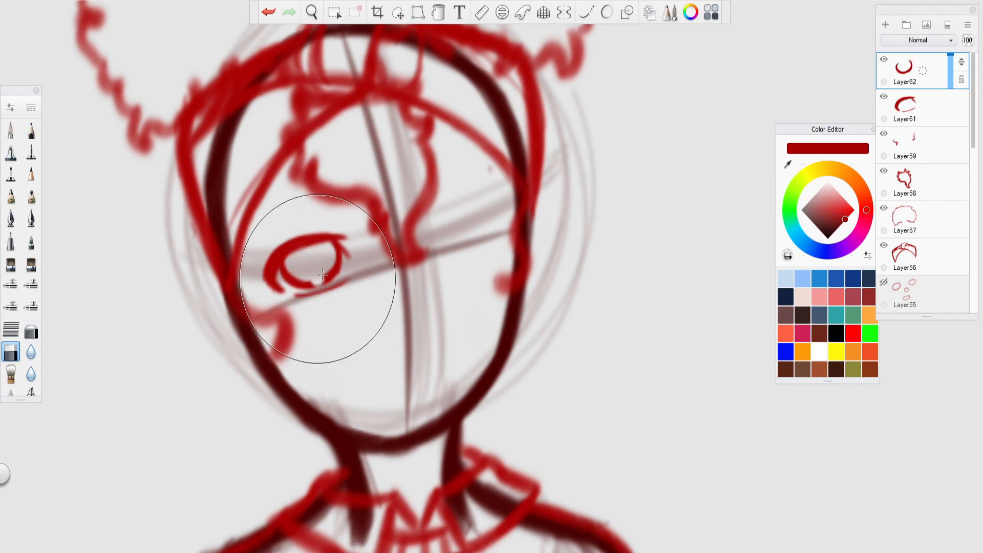
click(397, 12)
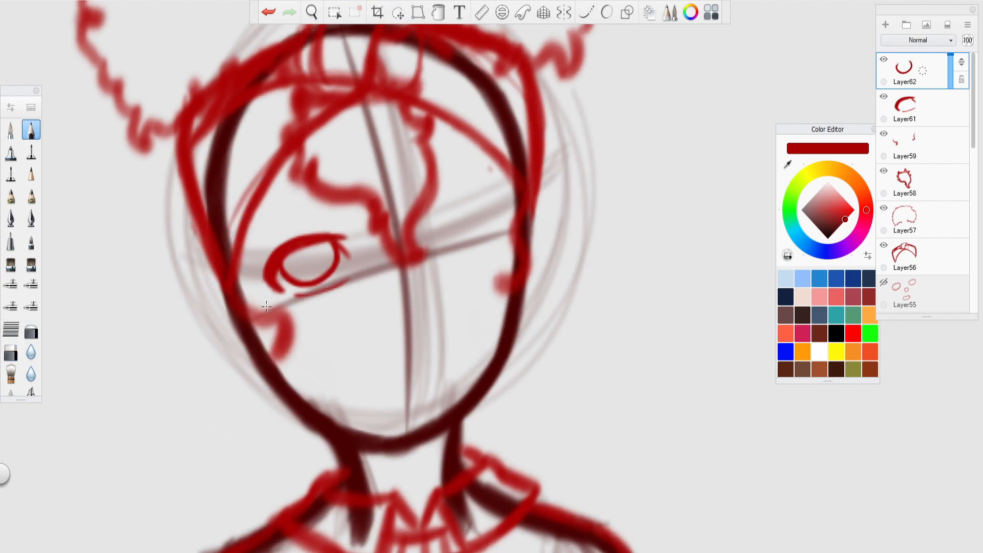
click(335, 11)
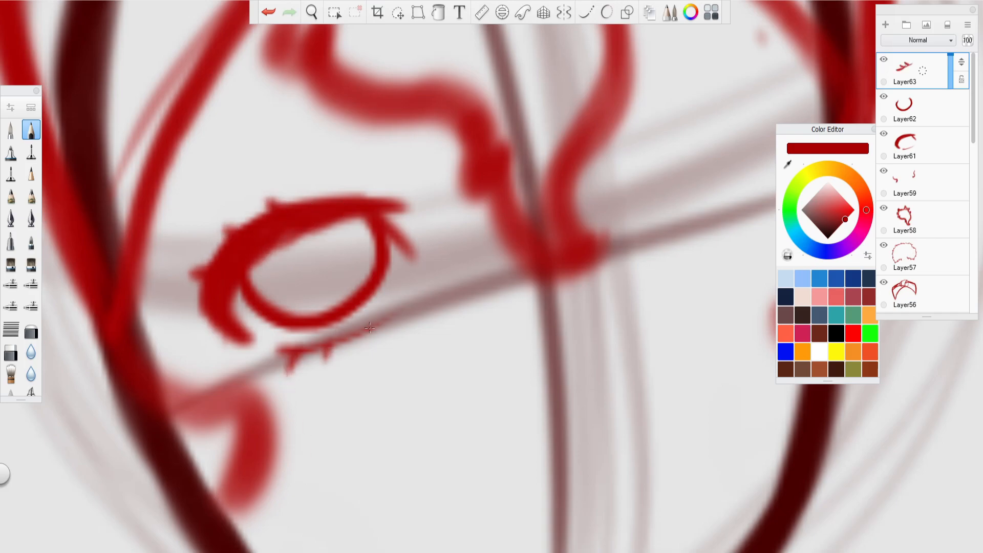
- Ink the left eyebrow above the eye on a new layer
click(884, 25)
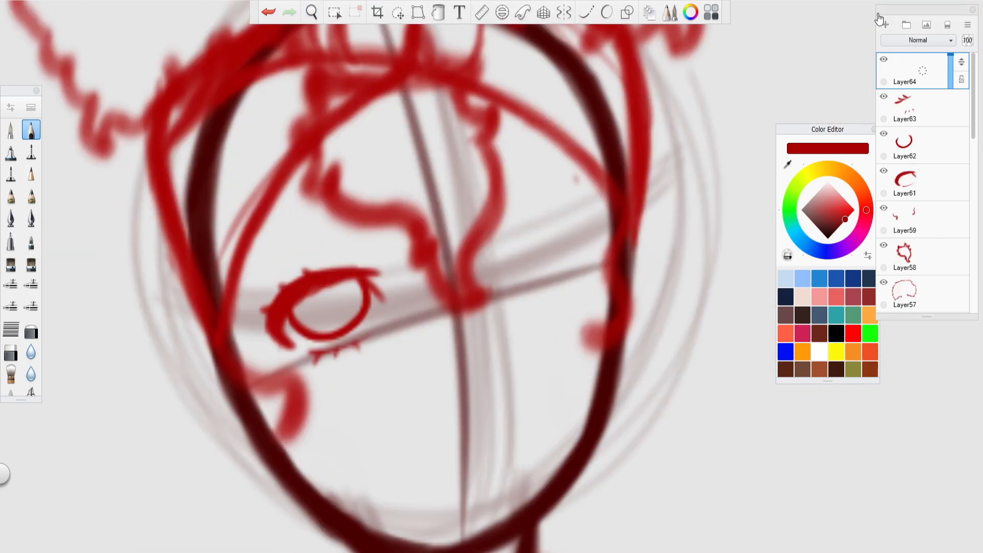
click(310, 12)
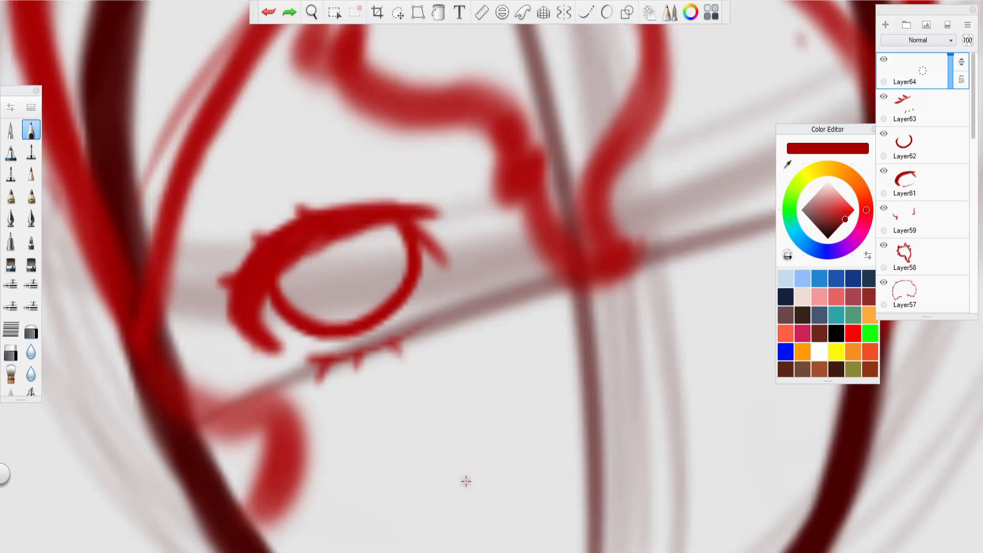
drag(263, 166, 429, 141)
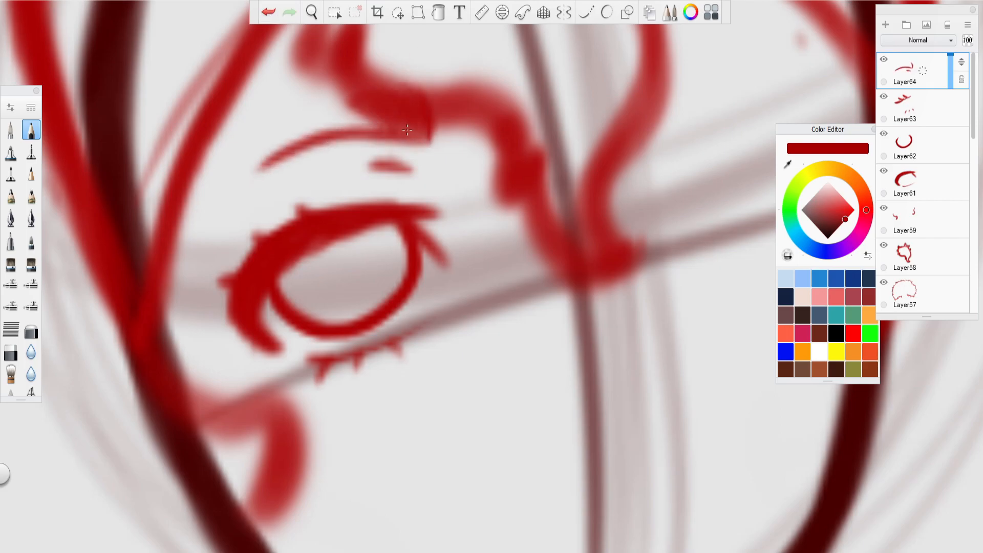
- Combine the eyelash and eye layers and erase rough ink near the ear
click(310, 11)
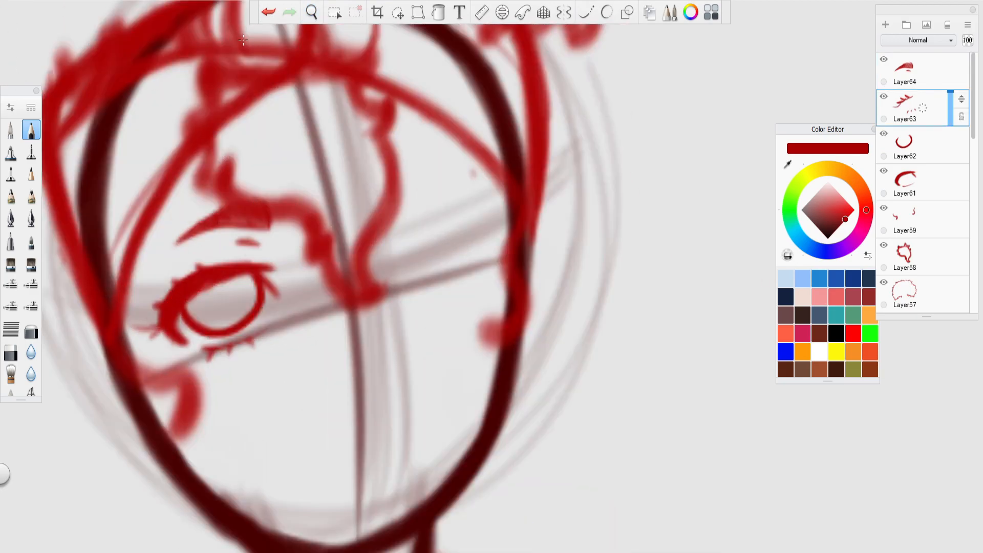
click(398, 12)
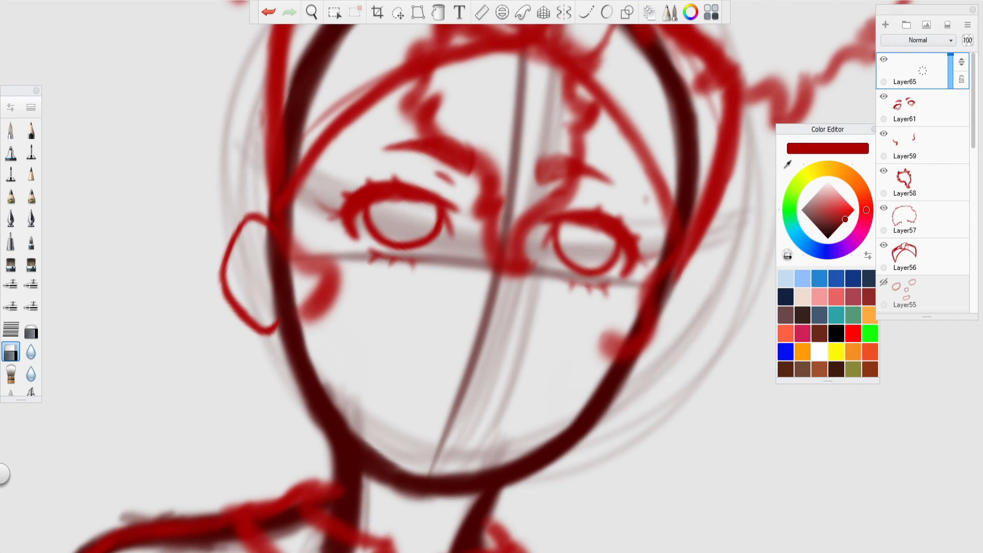
drag(257, 220, 270, 338)
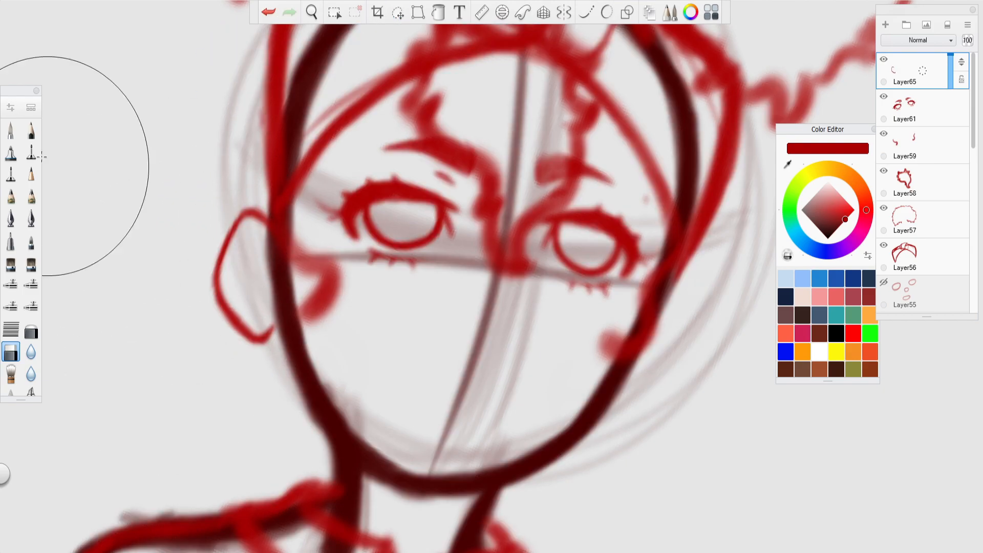
click(397, 12)
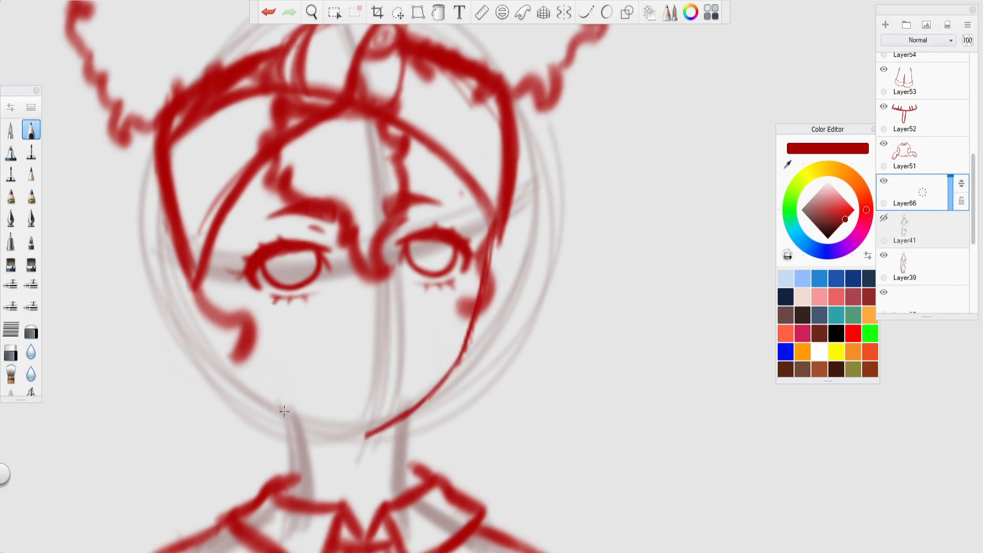
- Ink the ear outline and its inner details on a new layer
click(312, 12)
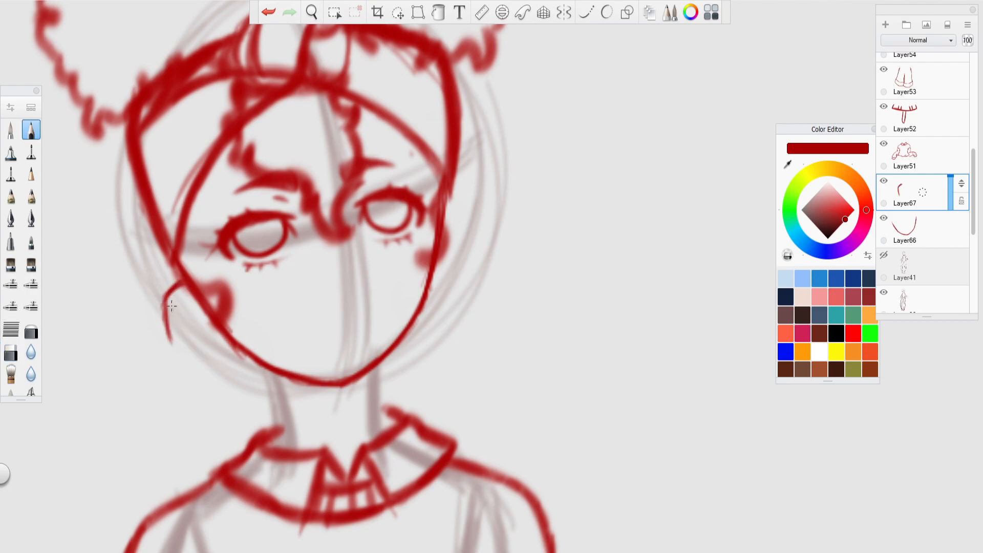
drag(174, 289, 235, 341)
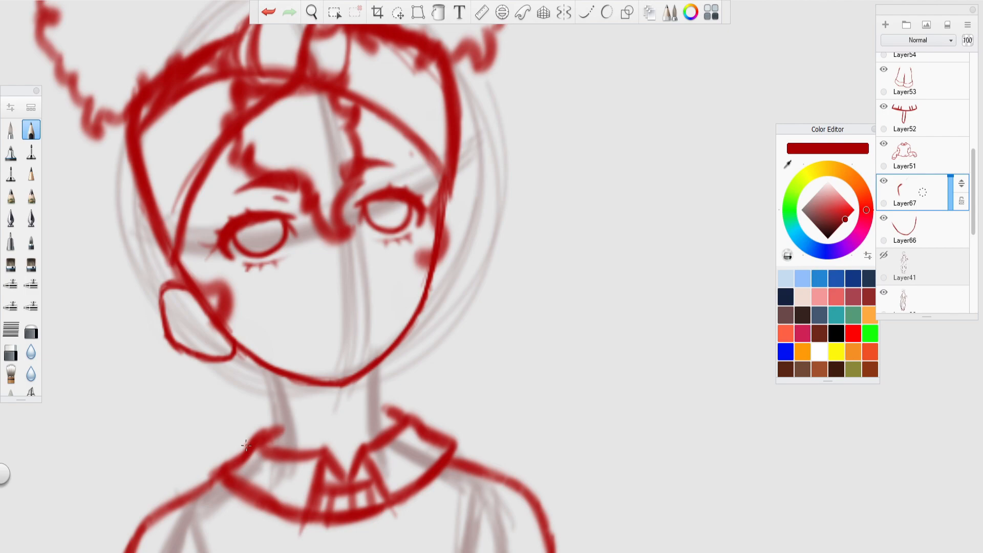
mouse_move(244, 444)
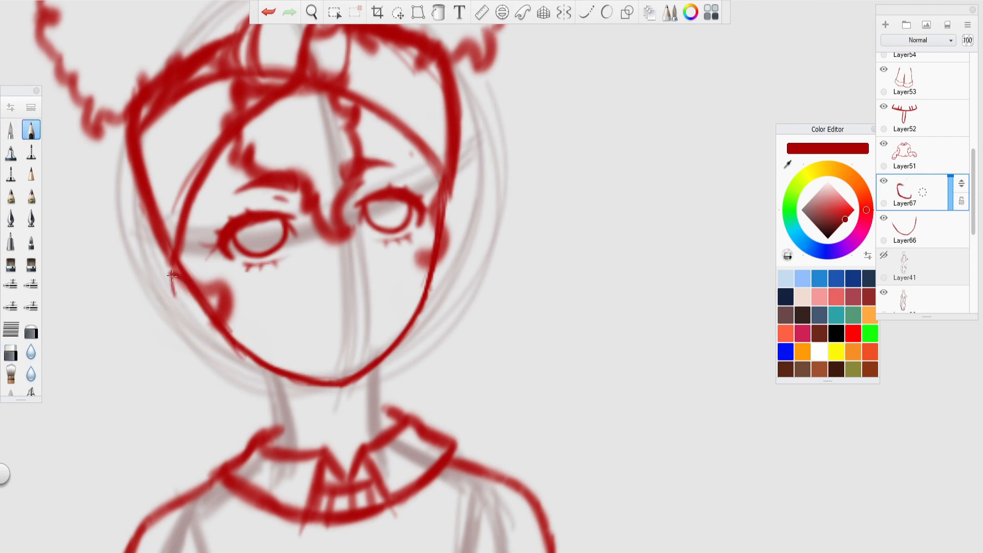
drag(169, 270, 226, 348)
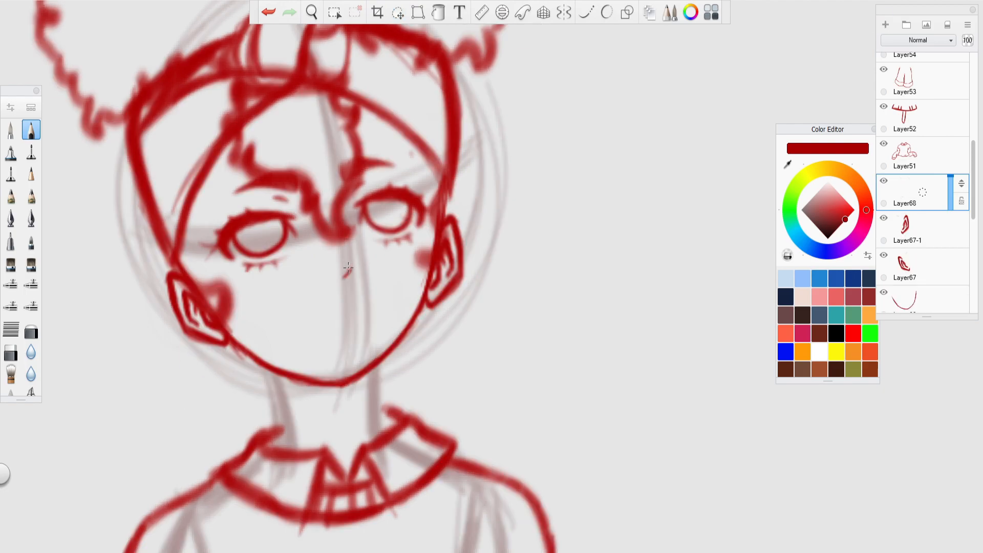
- Ink the nose and lips, undoing a puckered lip stroke before redrawing
drag(314, 267, 341, 270)
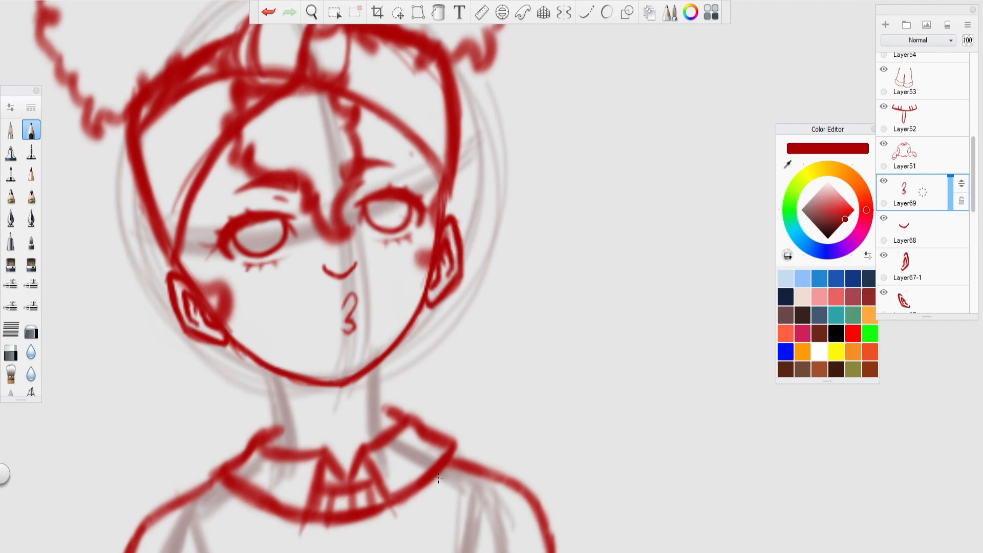
click(30, 153)
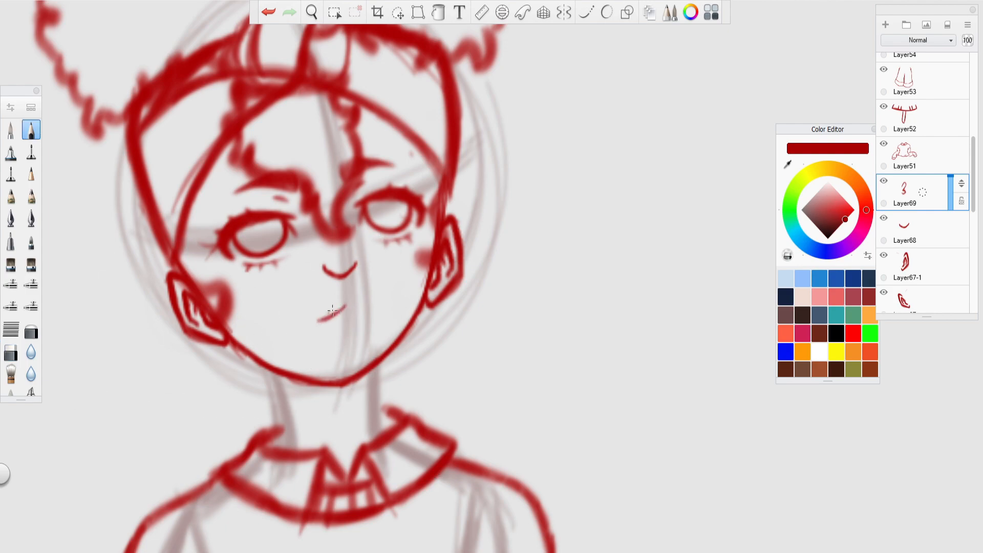
drag(314, 315, 358, 304)
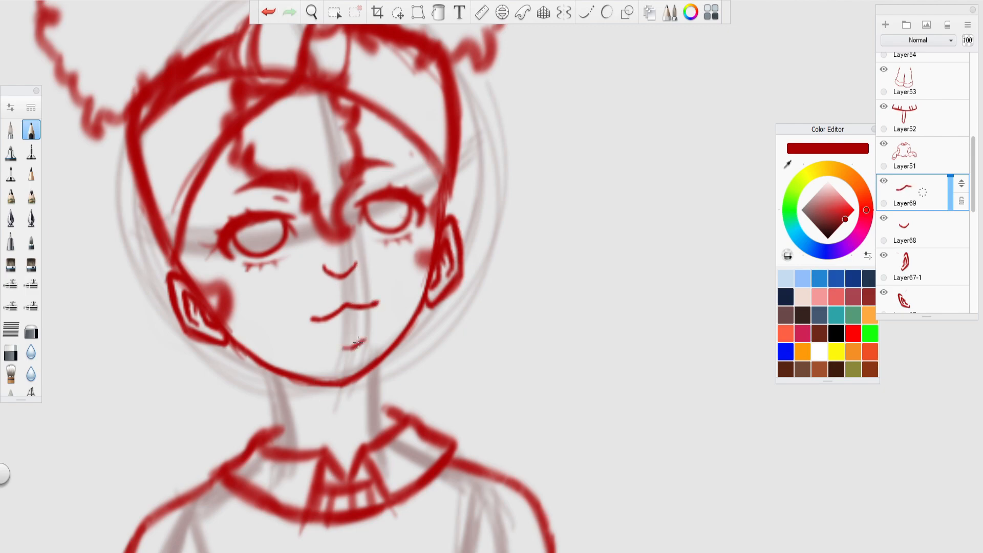
click(397, 12)
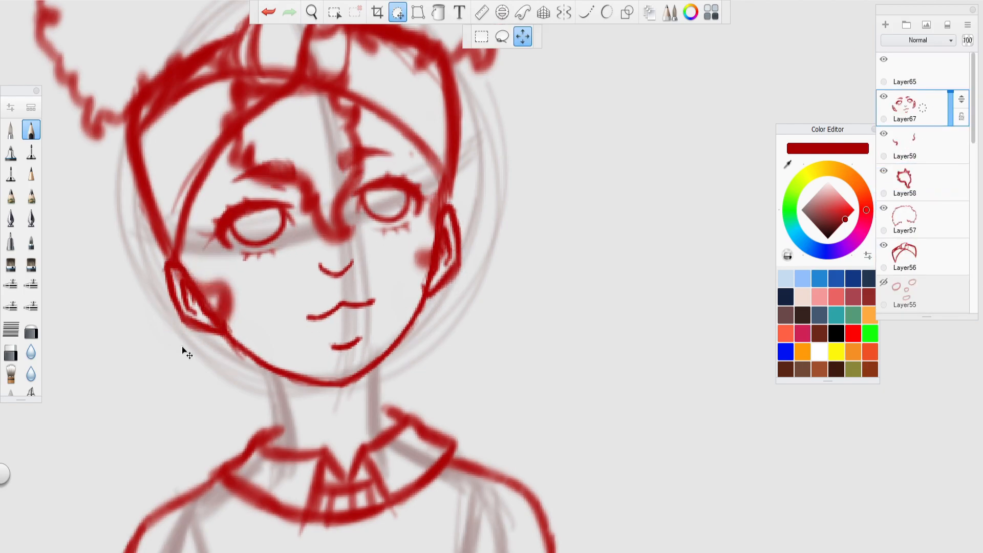
- Finish the merged face and neck lines, then zoom out to show the whole figure
click(312, 12)
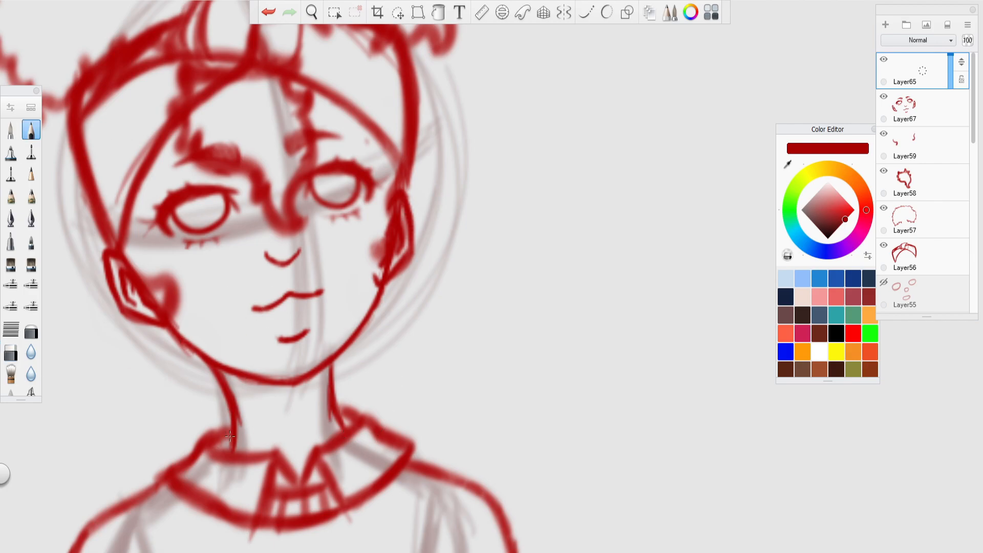
click(311, 11)
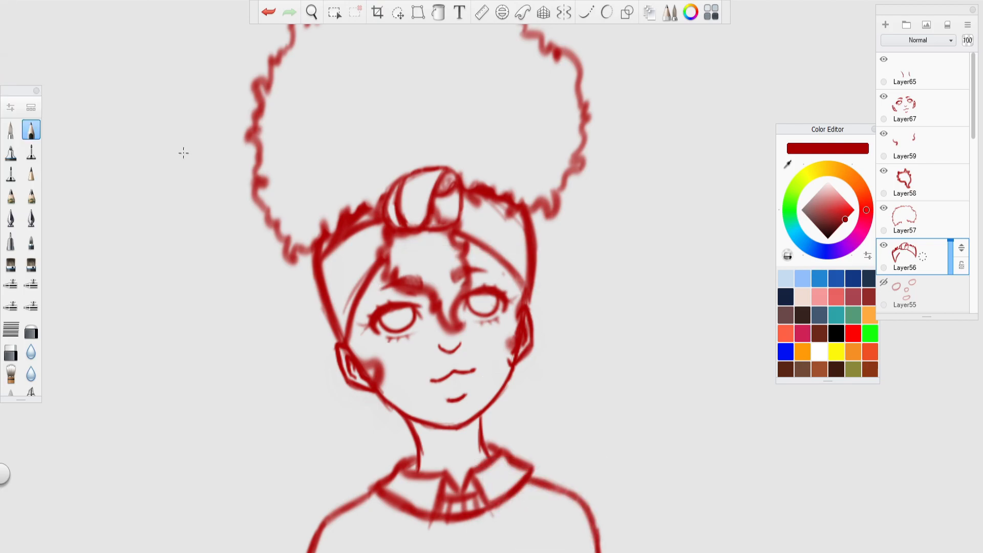
click(312, 11)
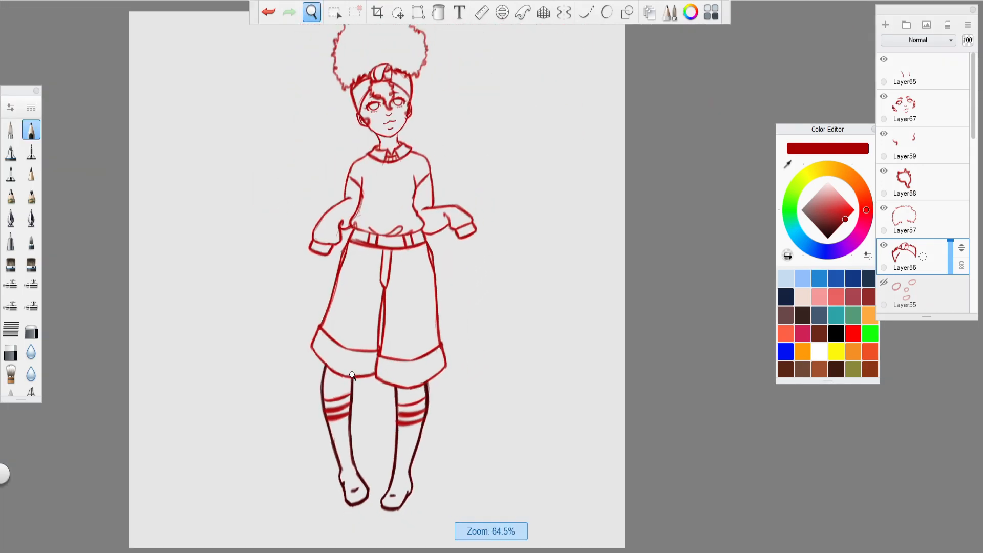